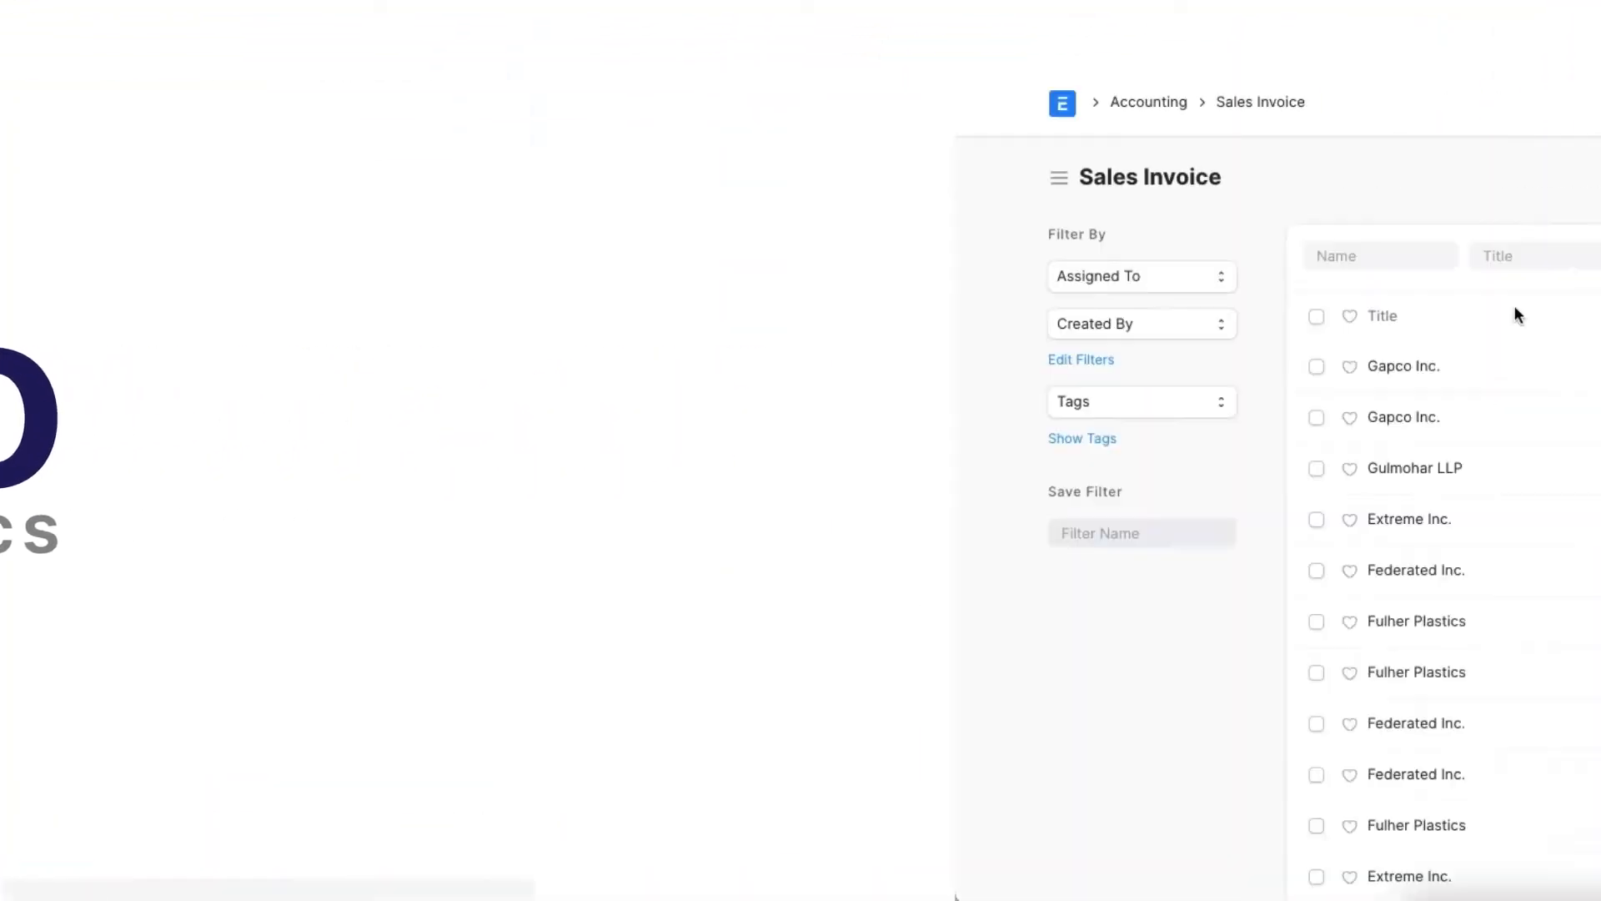
Create a payment request from Gapco Inc.'s sales invoice ACC-SINV-2022-00067 and review the prefilled form.
left_click(1402, 365)
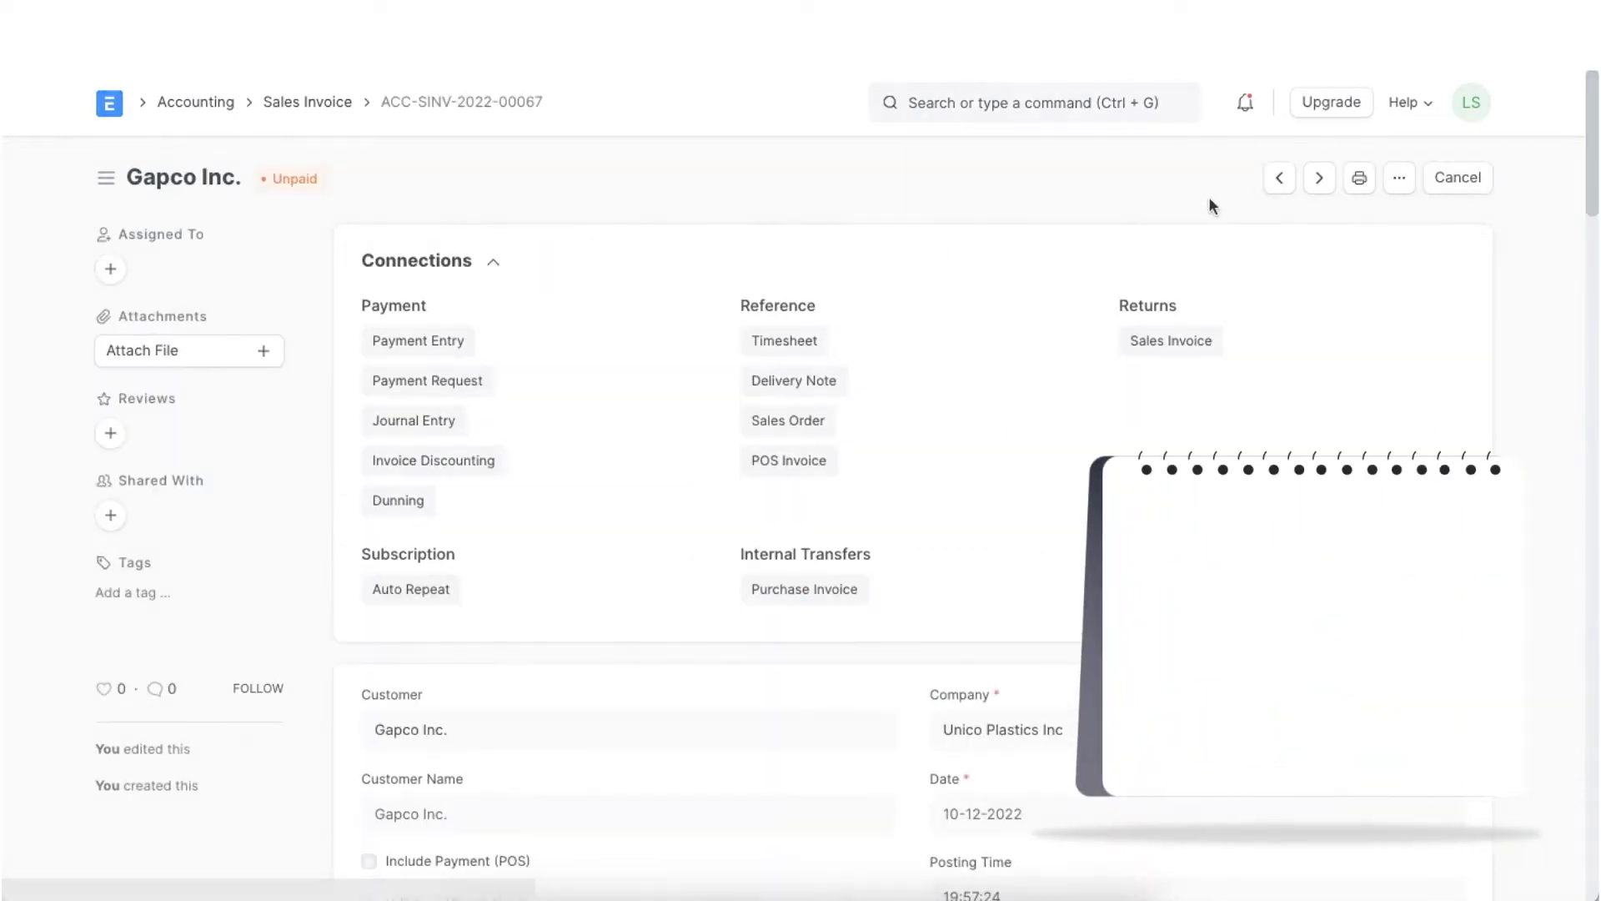
left_click(1210, 176)
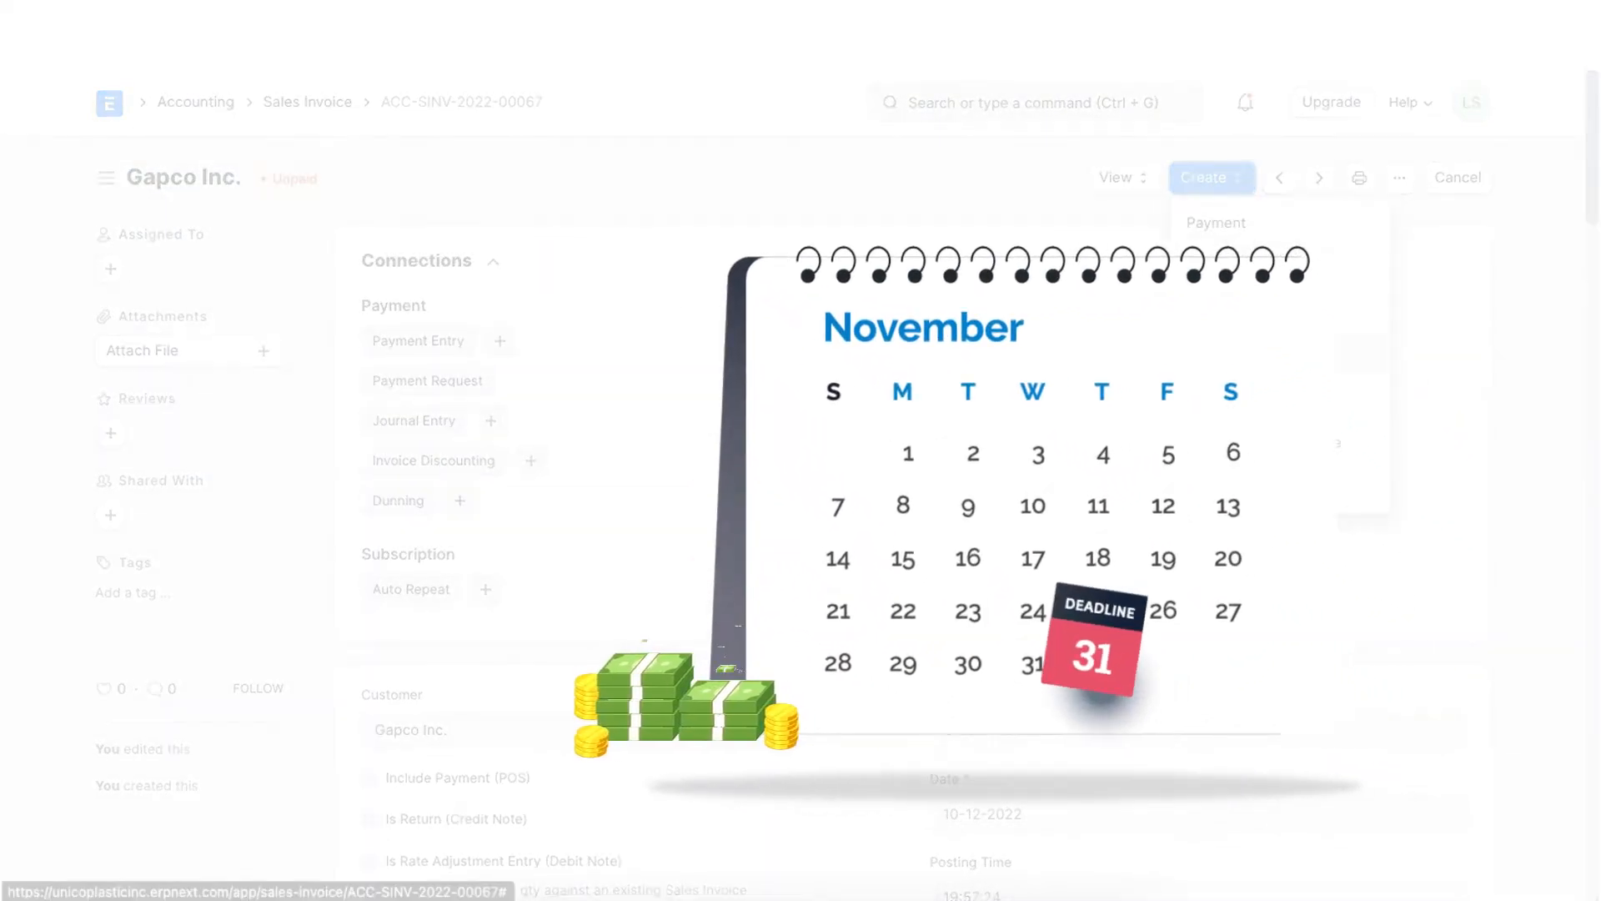
left_click(1214, 222)
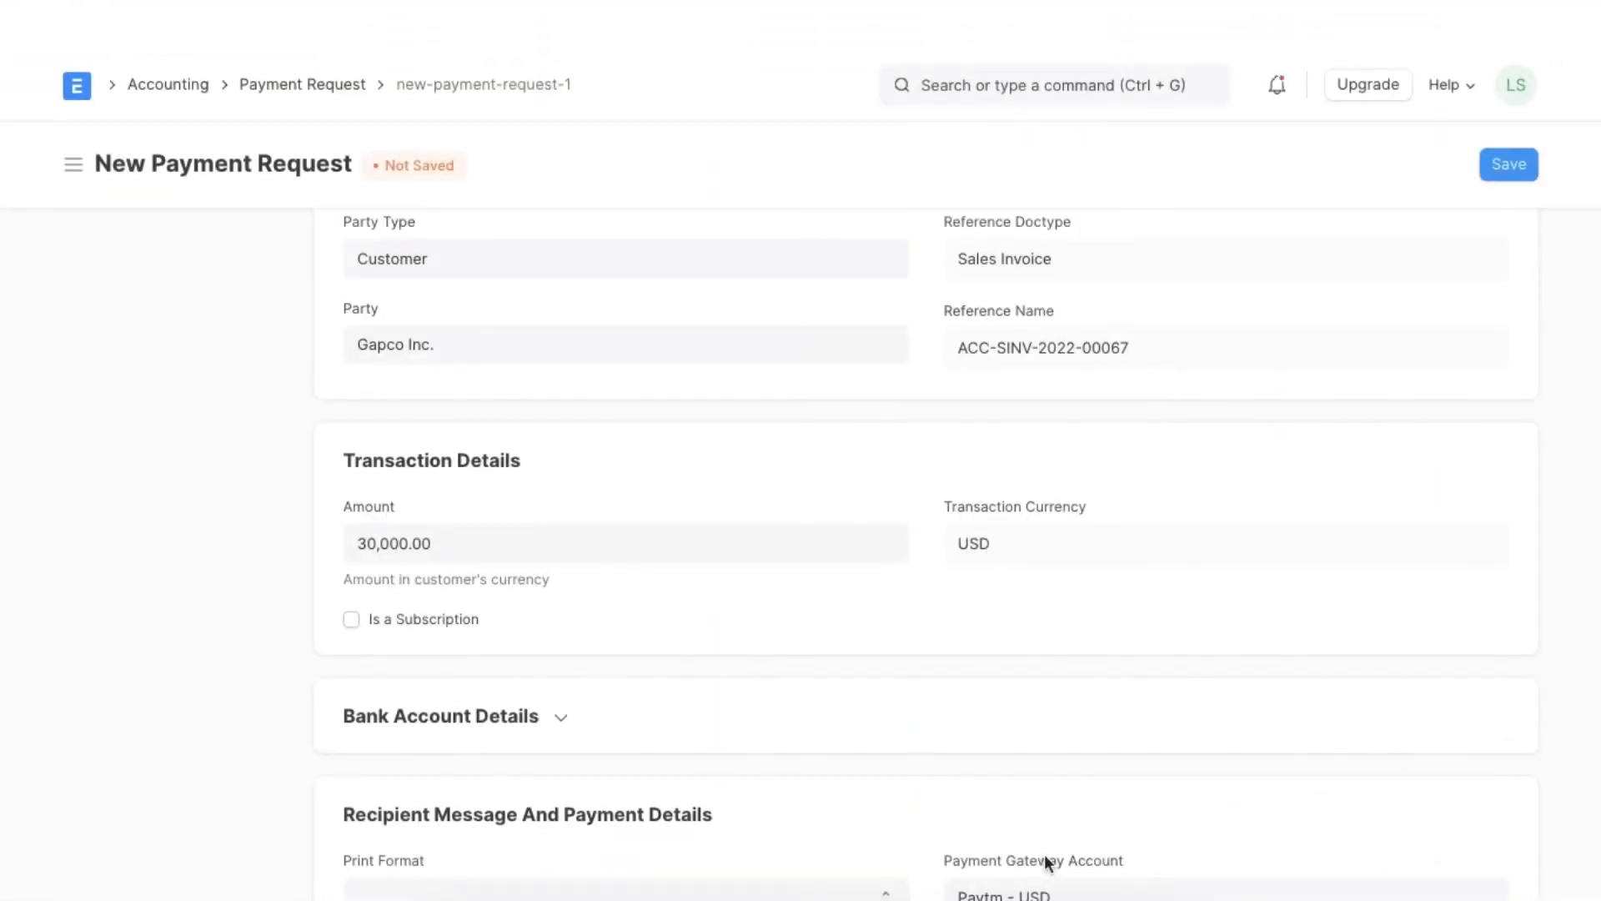
scroll("down", 3)
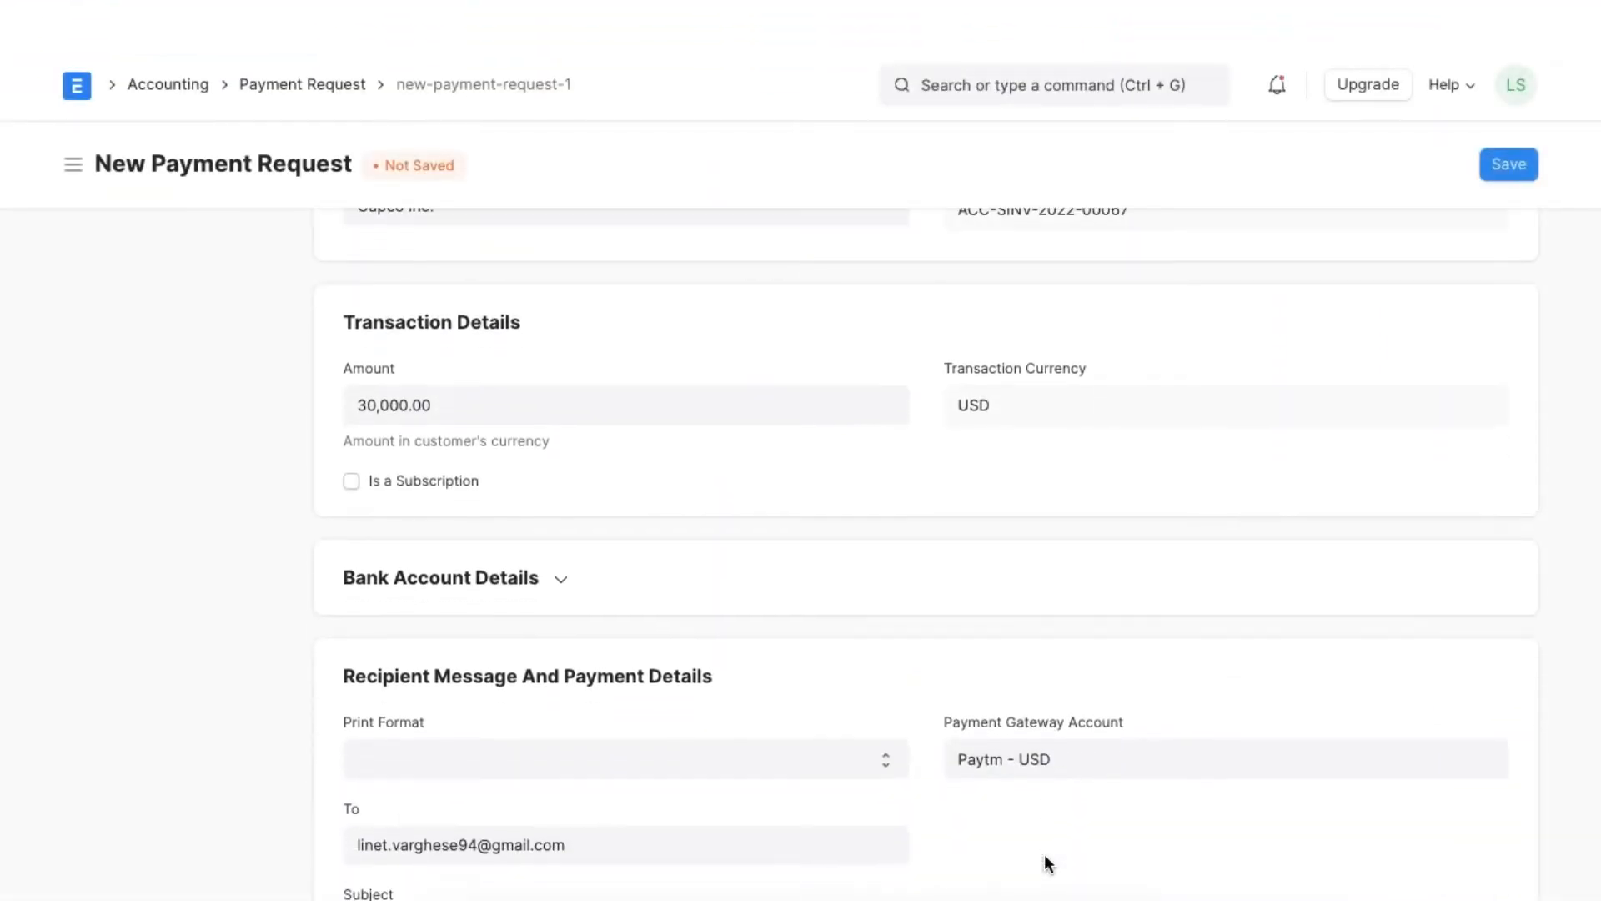
scroll("down", 3)
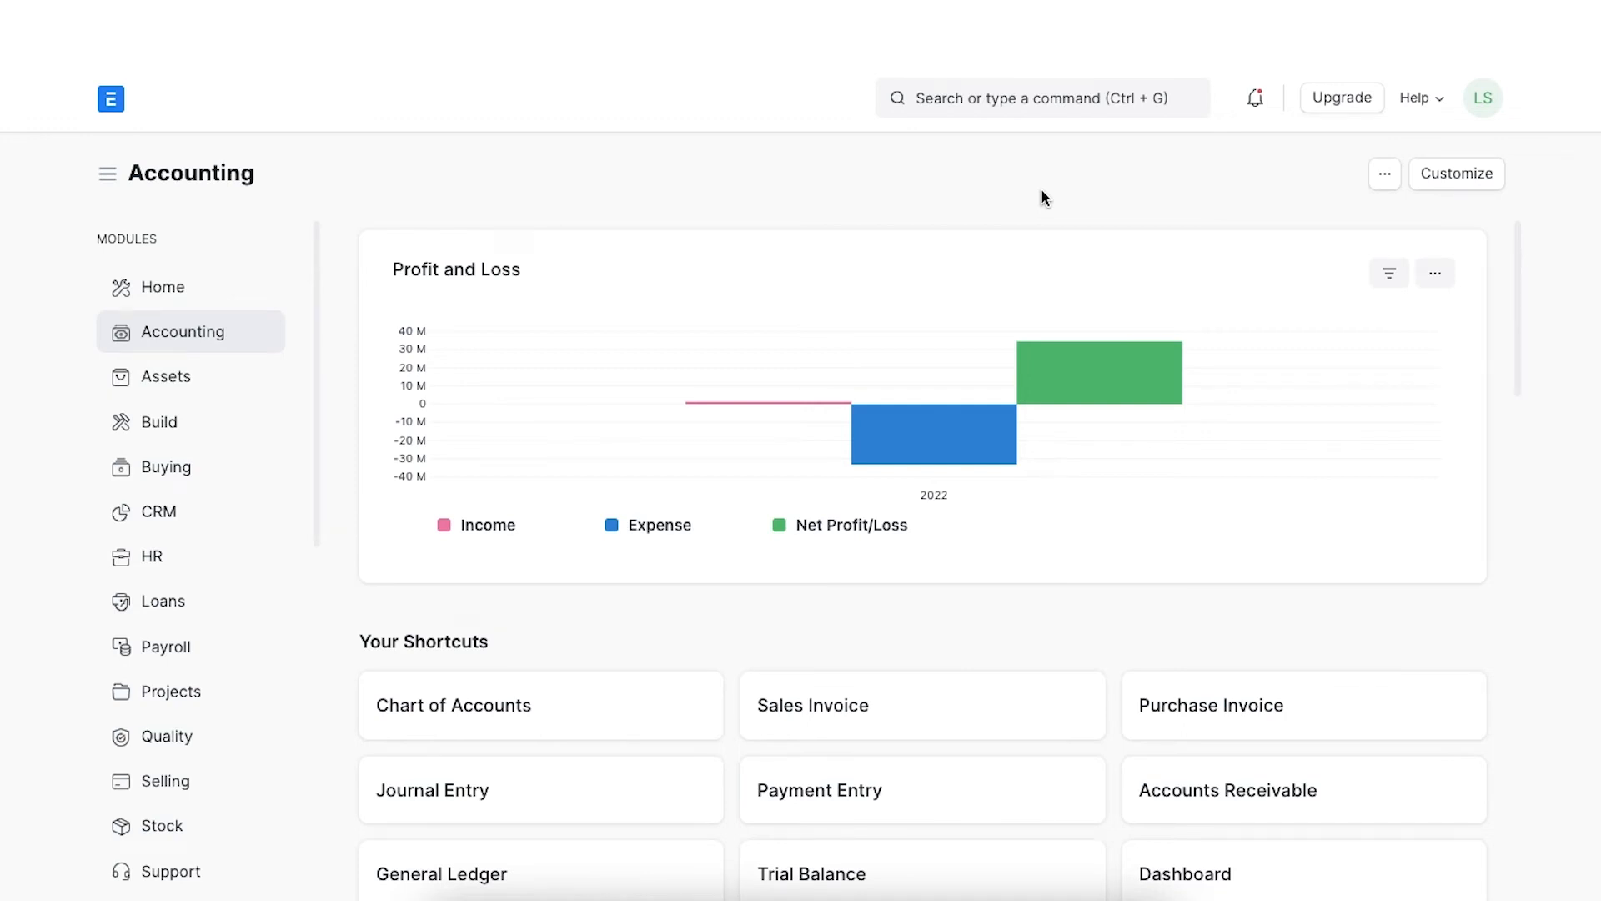
mouse_move(1042, 184)
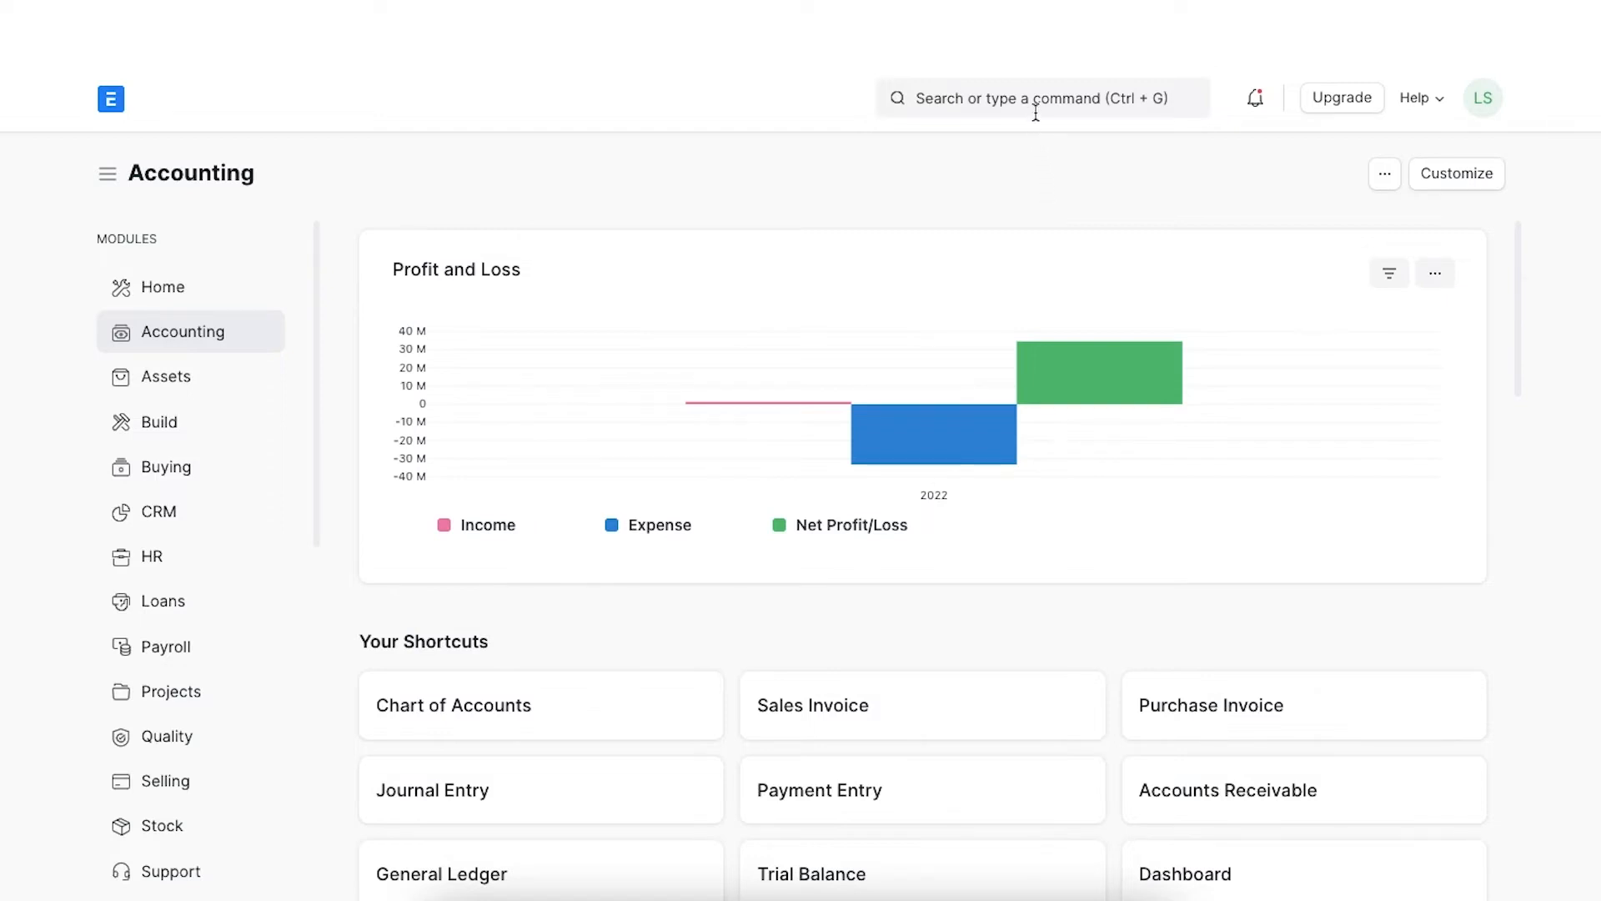
Find sales order SAL-ORD-2022-00017 via search and create a payment request from it.
left_click(1040, 97)
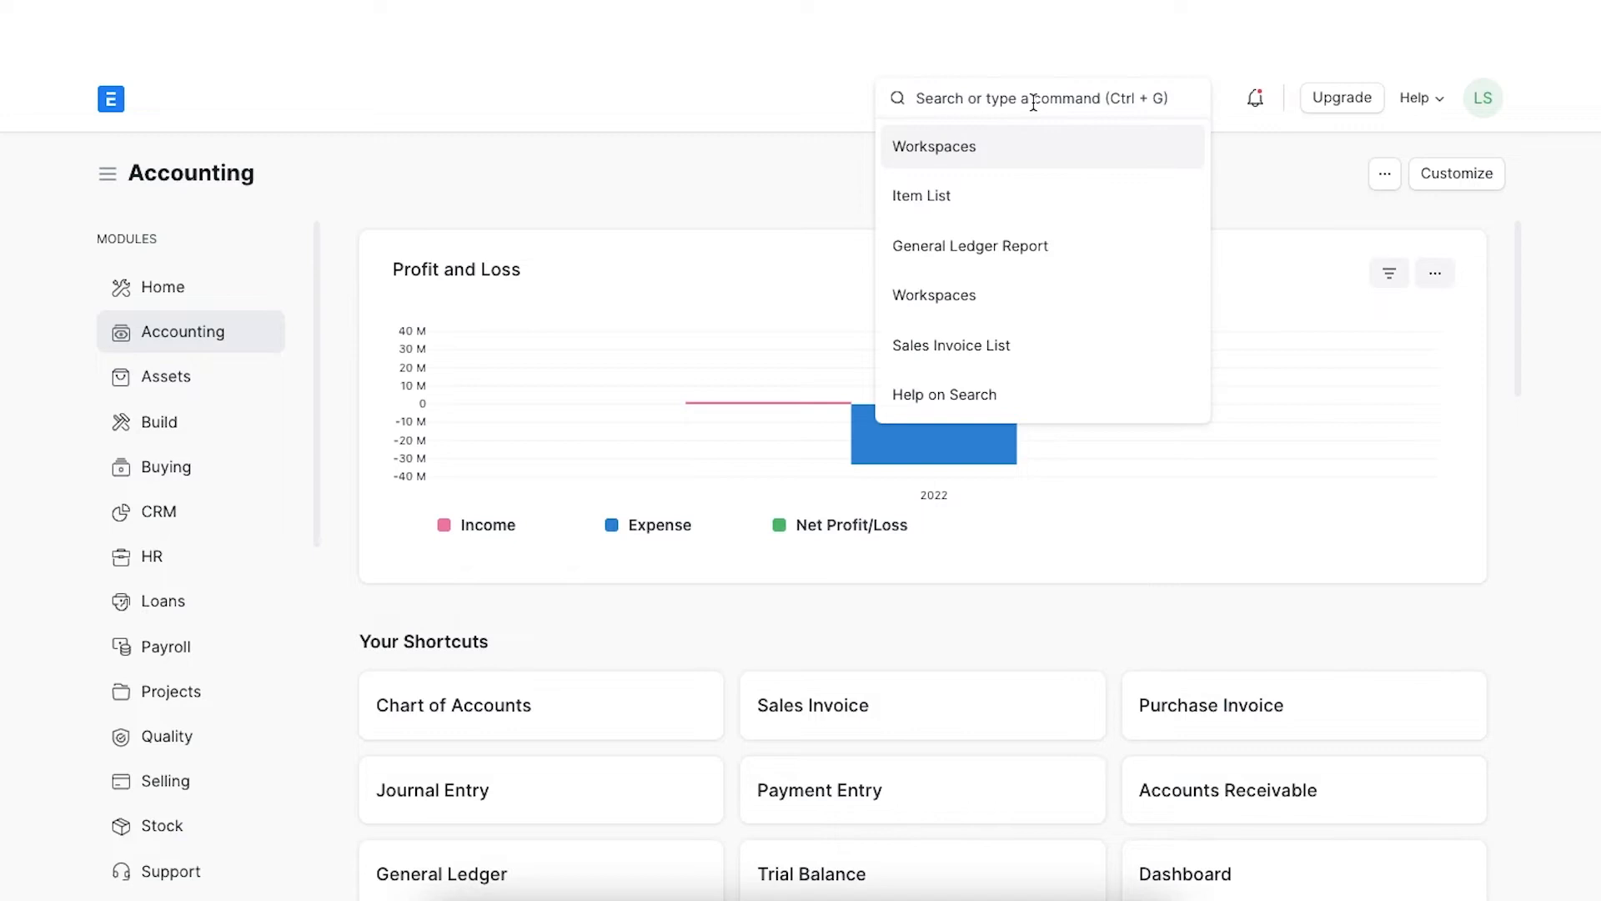
type("sales order list")
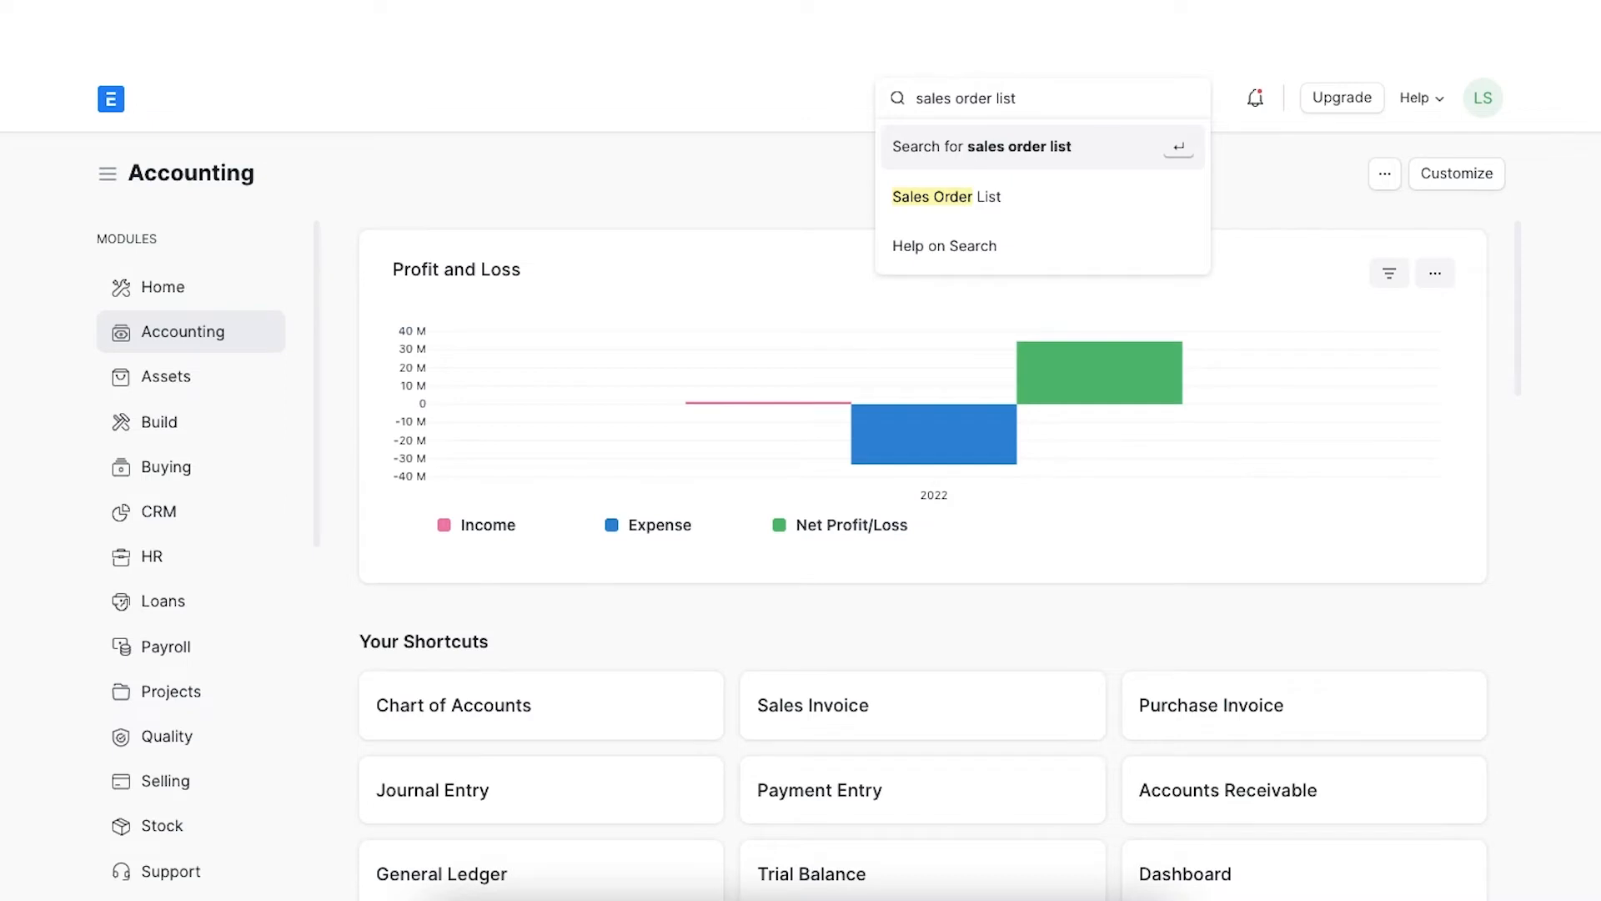
left_click(944, 197)
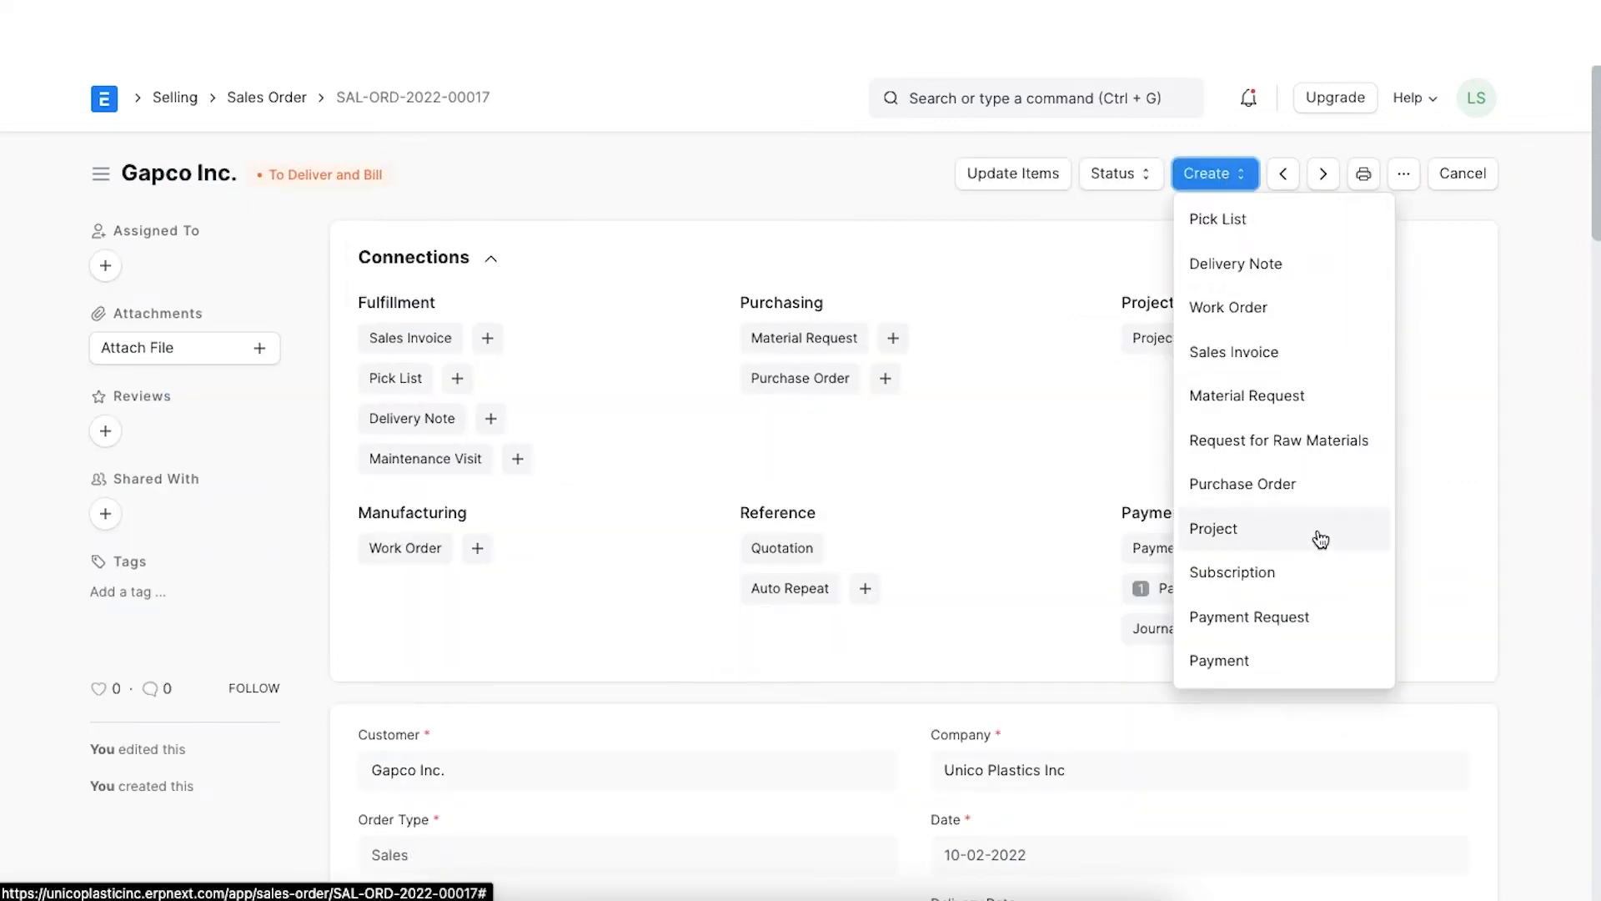
left_click(1247, 615)
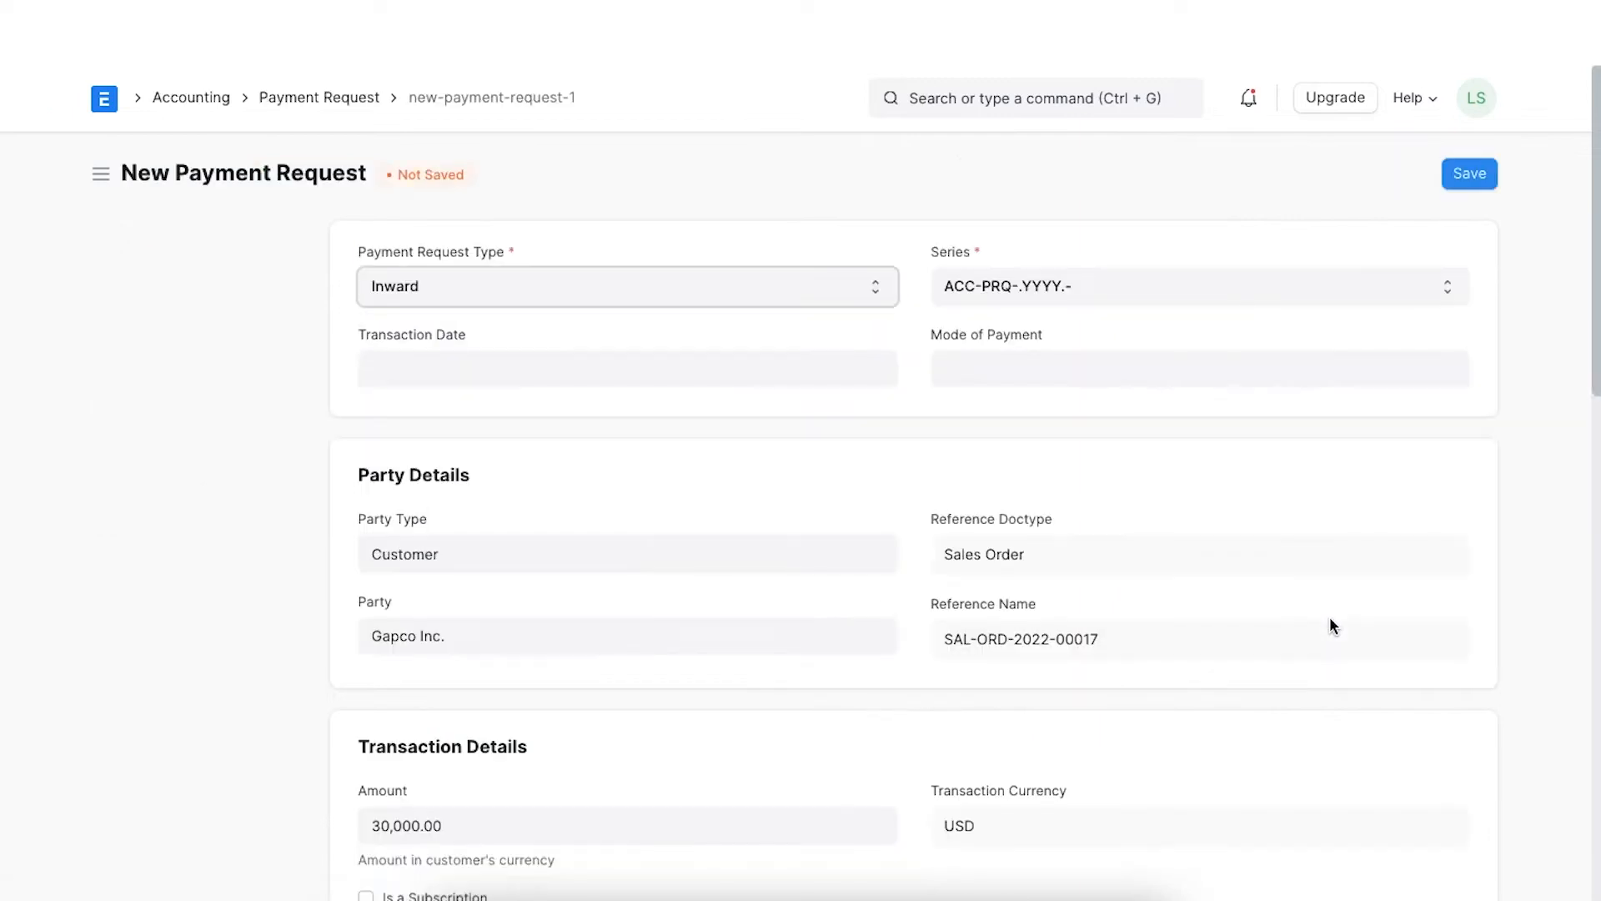
mouse_move(924, 269)
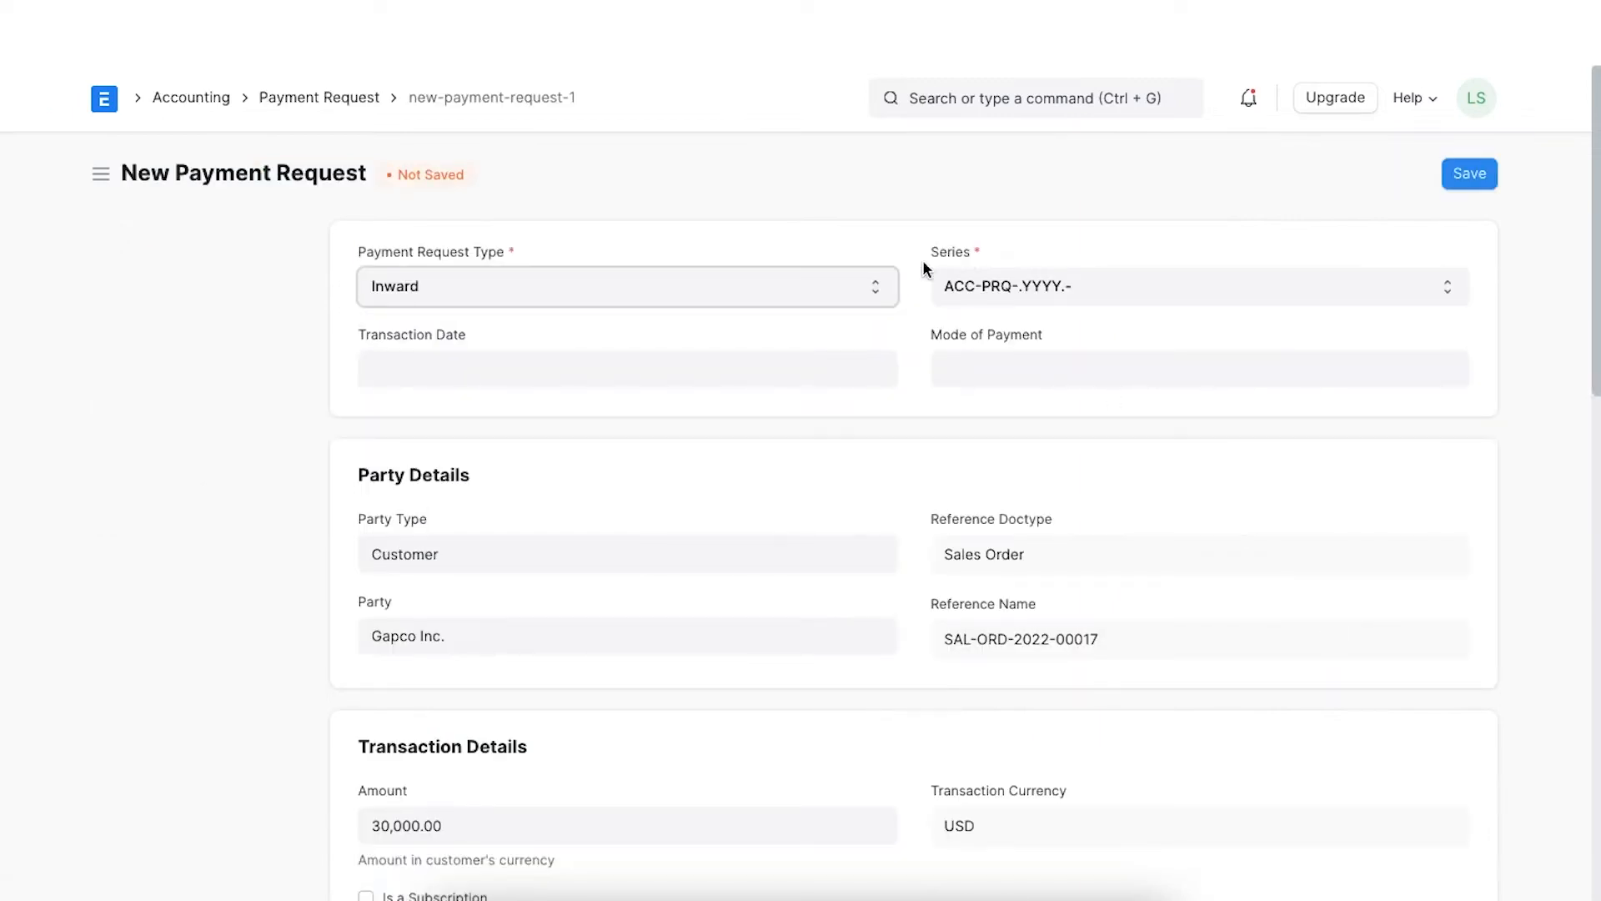
Set transaction date 3 October 2022 and Credit Card as the mode of payment.
left_click(627, 285)
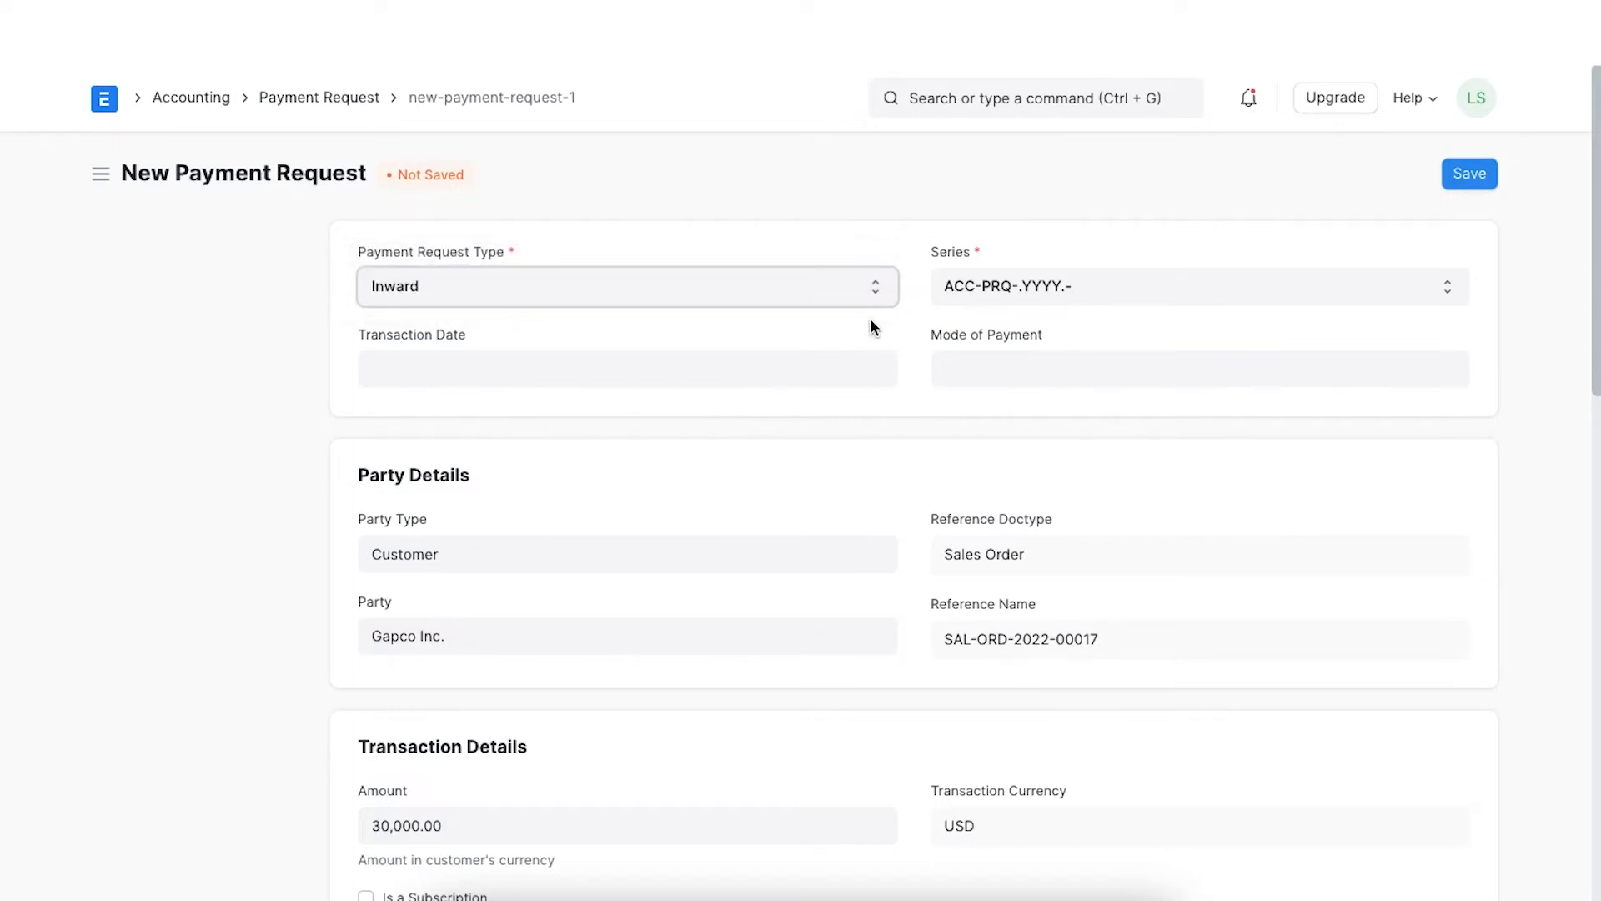
mouse_move(862, 370)
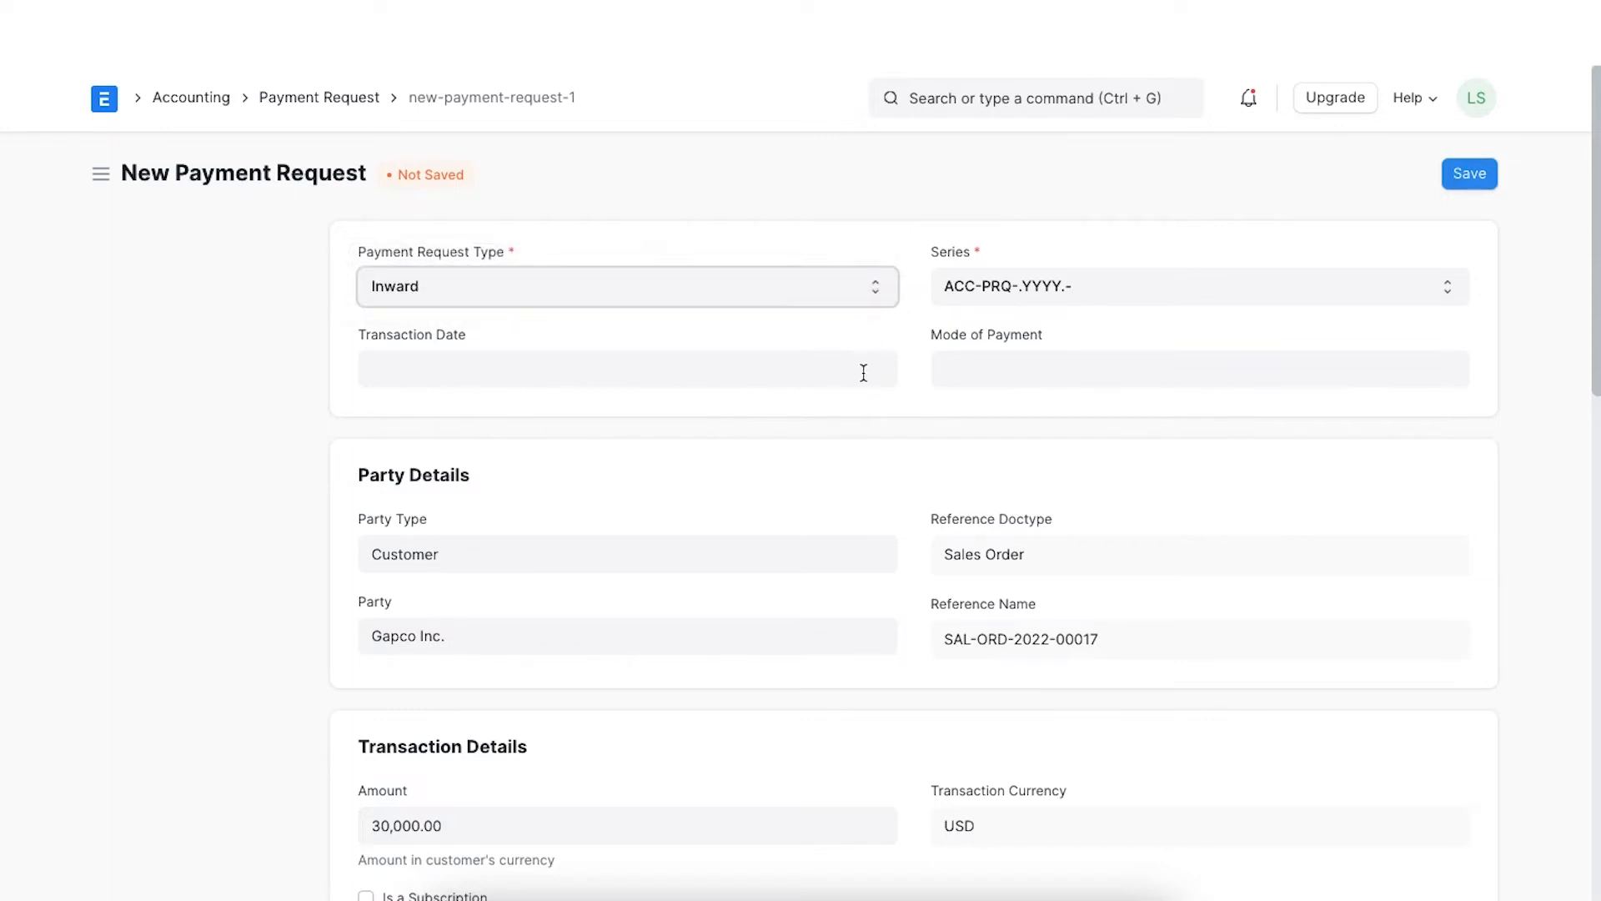
left_click(627, 368)
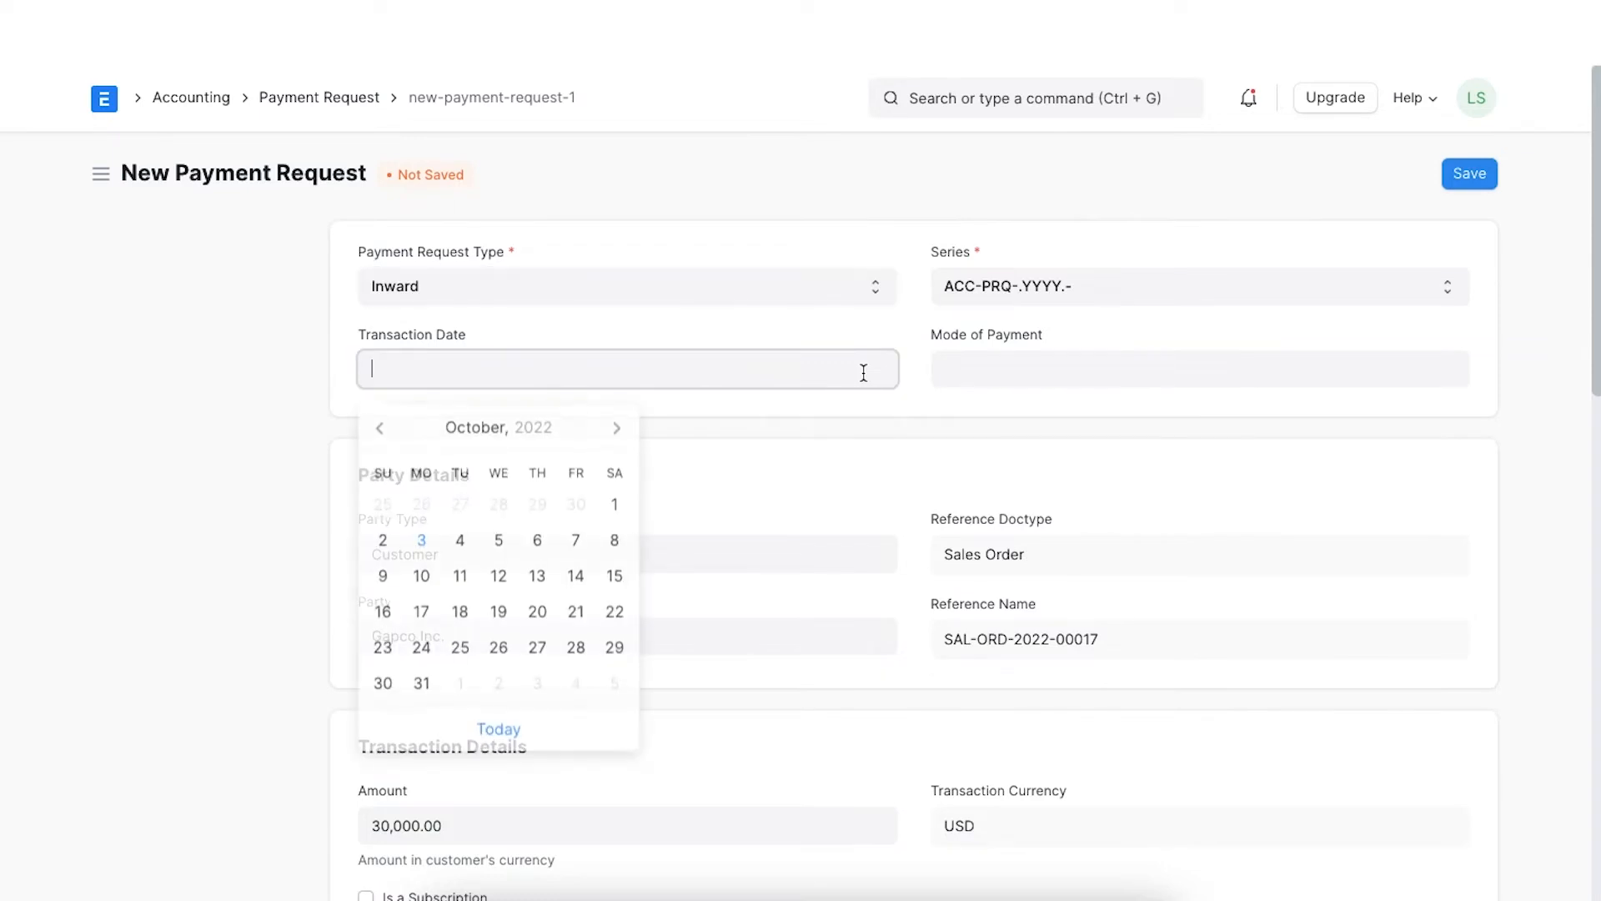
left_click(420, 538)
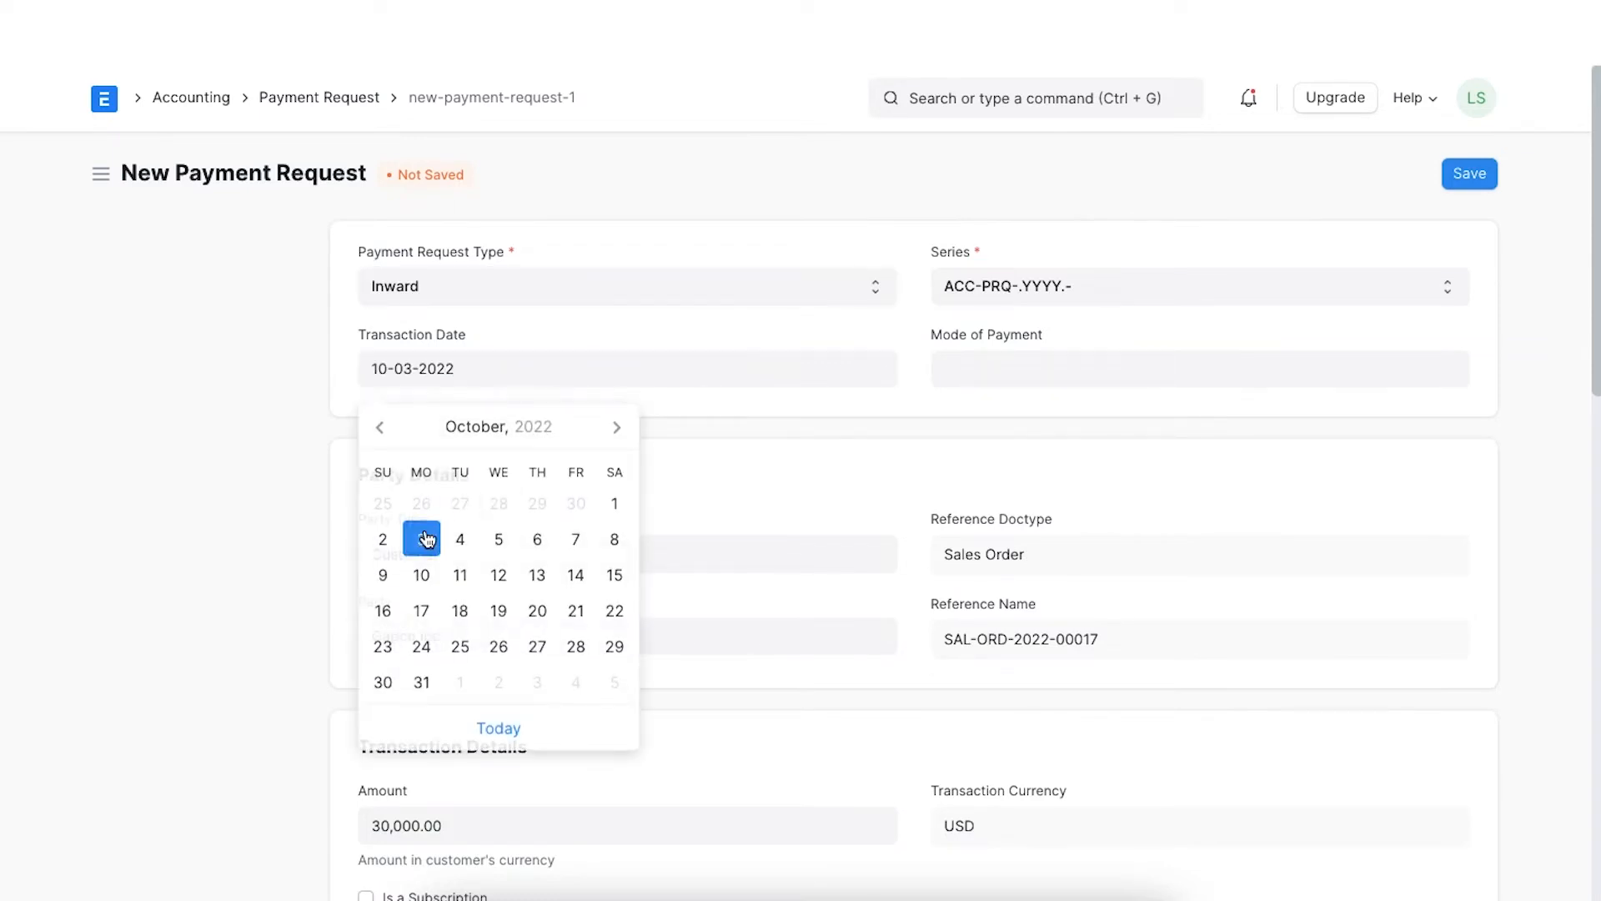
left_click(1199, 369)
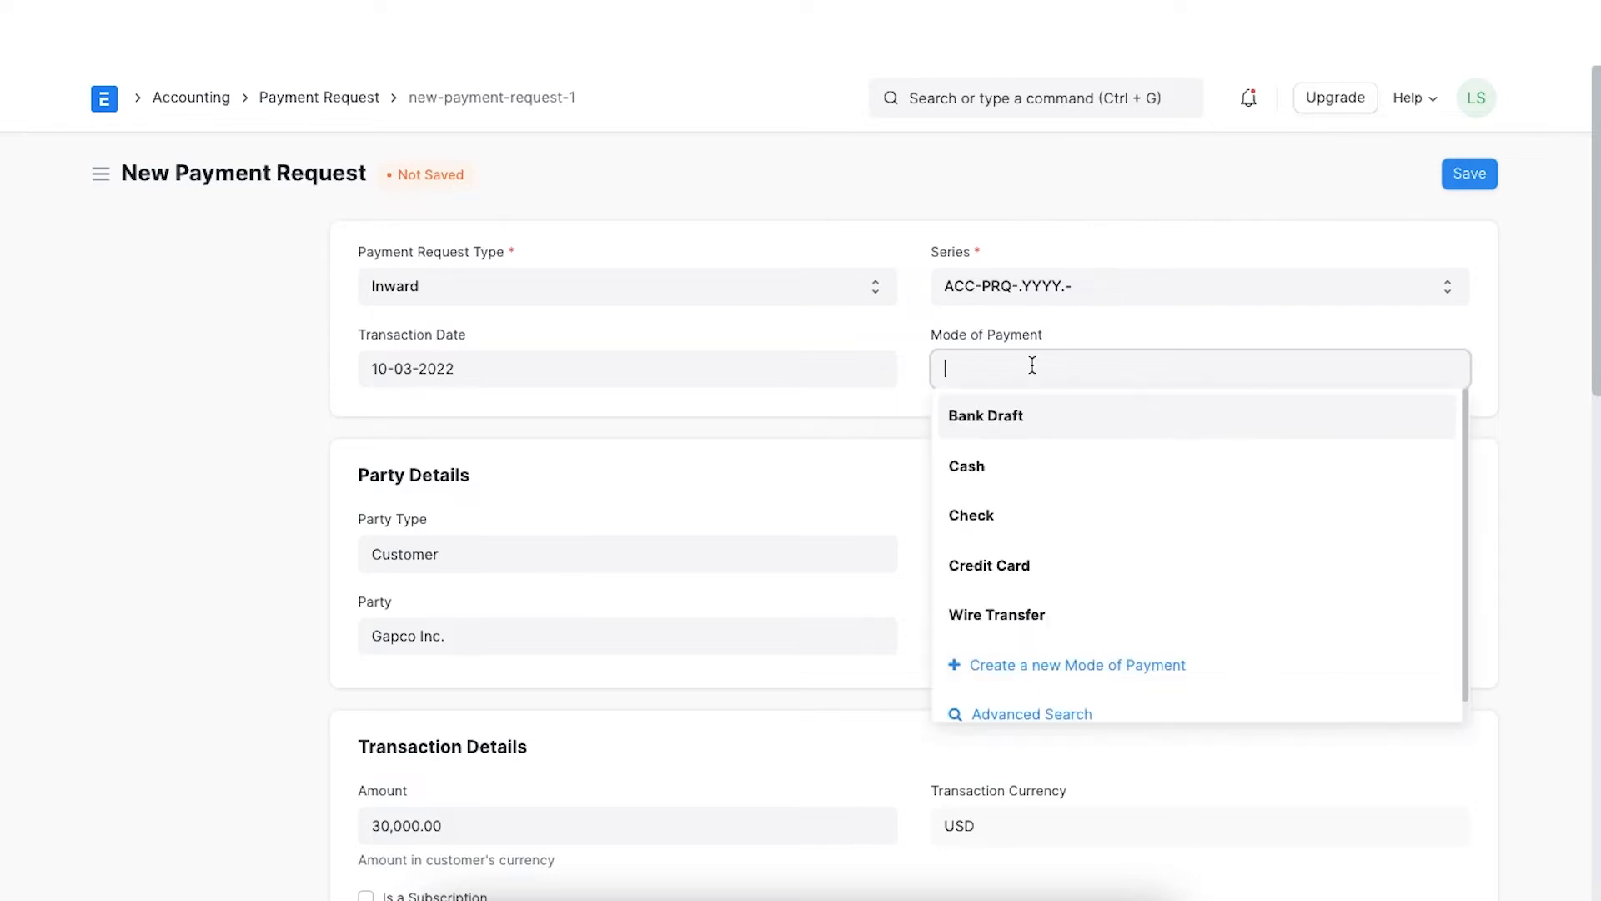
left_click(989, 566)
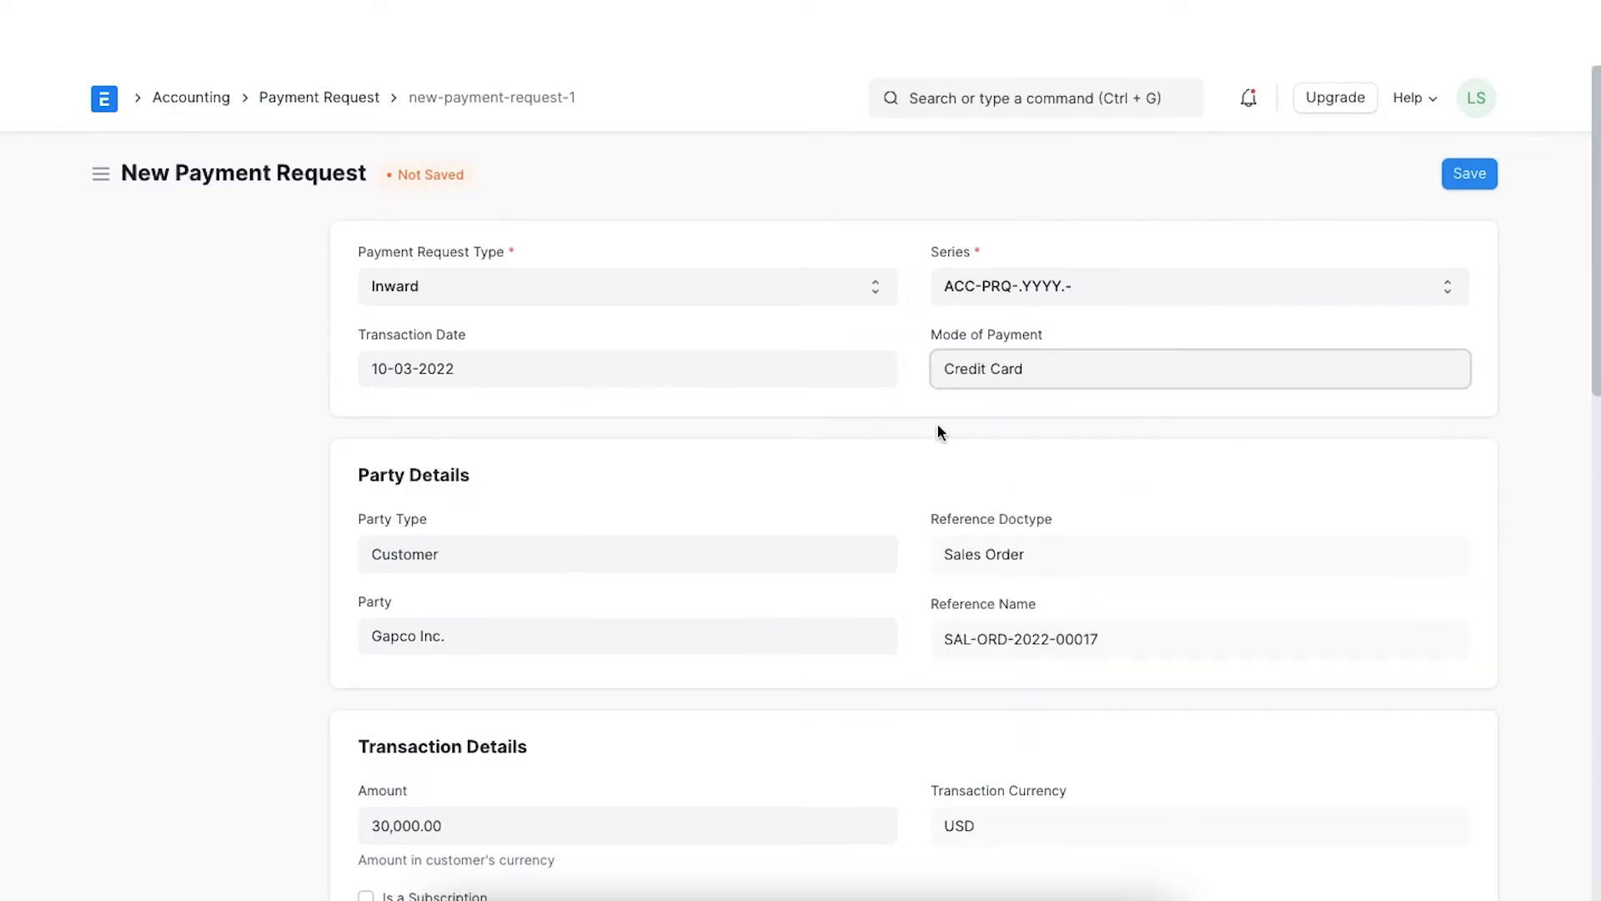
scroll("down", 3)
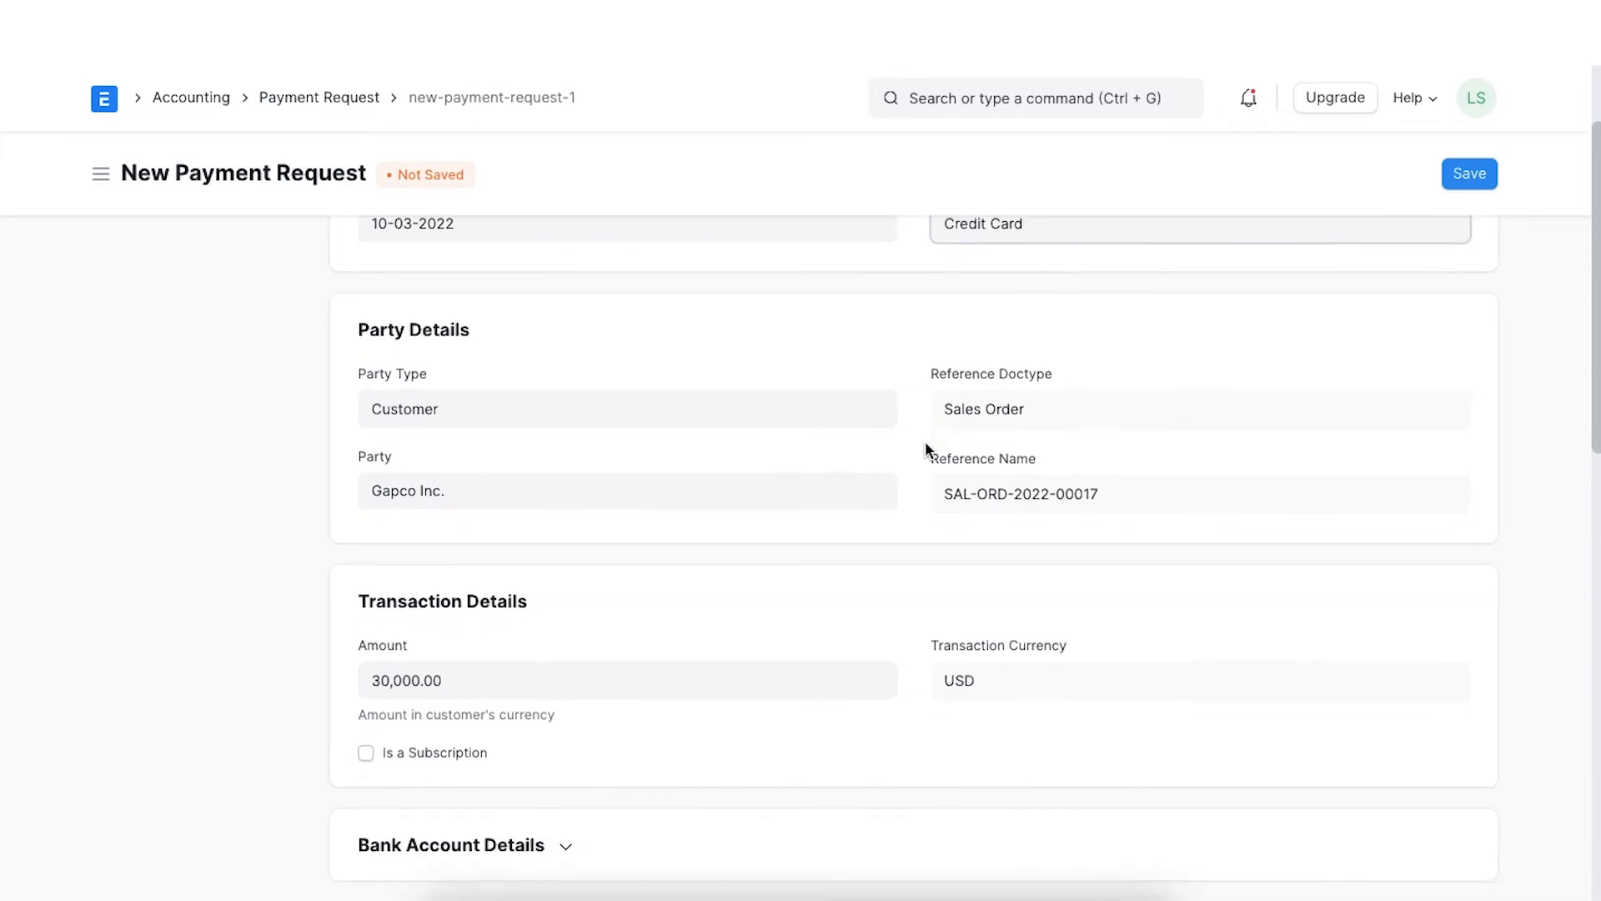
scroll("down", 3)
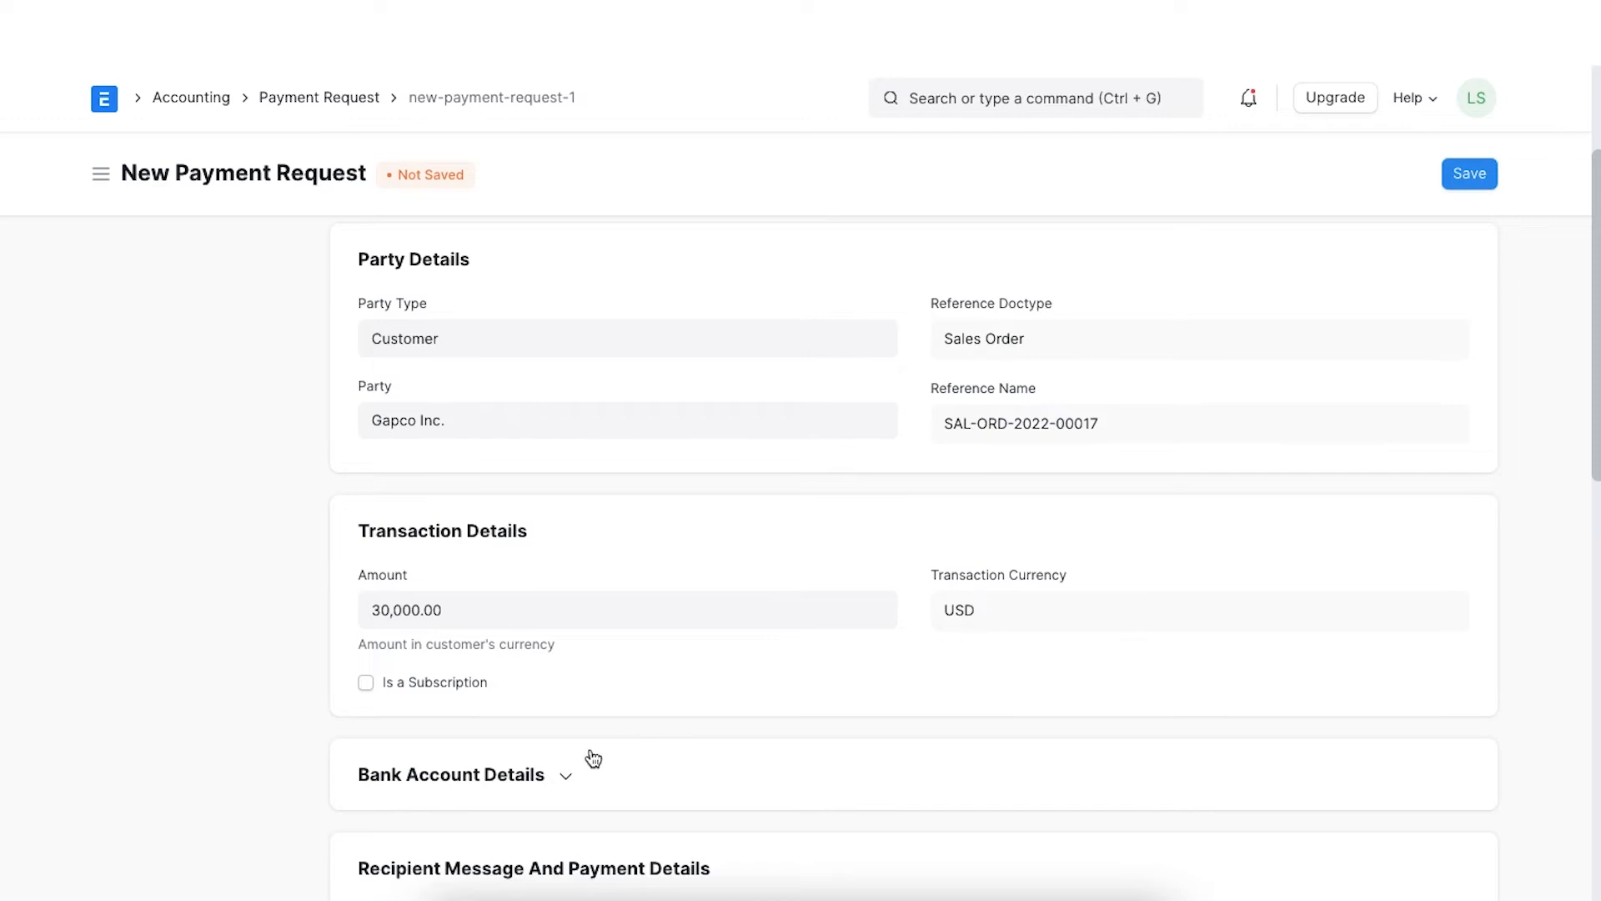
Choose Axis Bank - FP as the bank account and save the payment request.
left_click(452, 774)
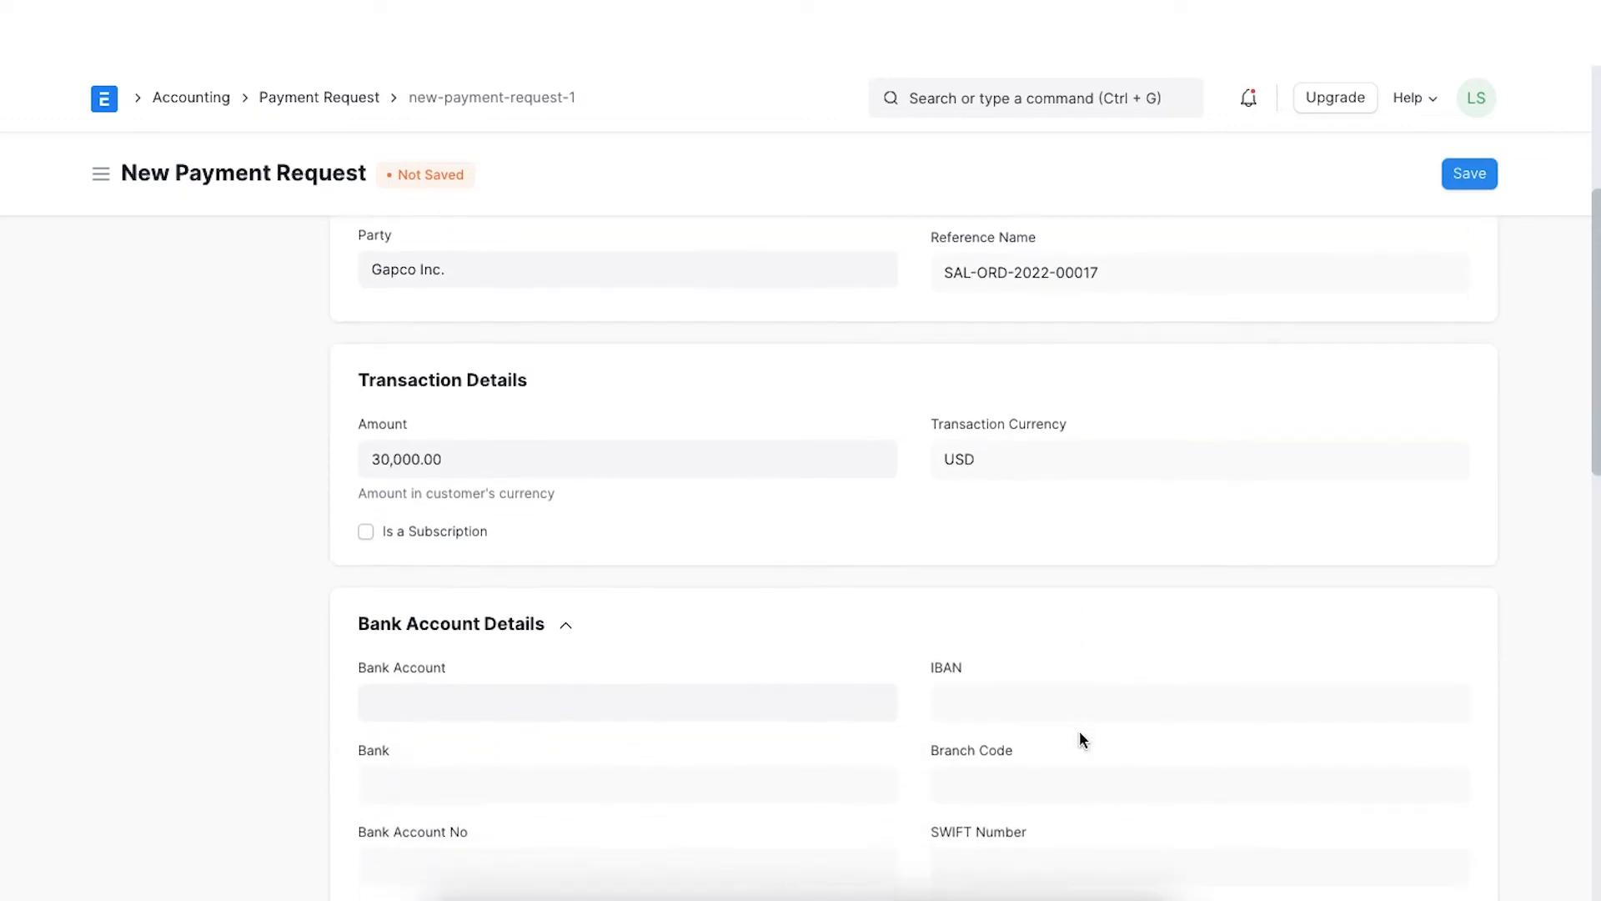
scroll("down", 3)
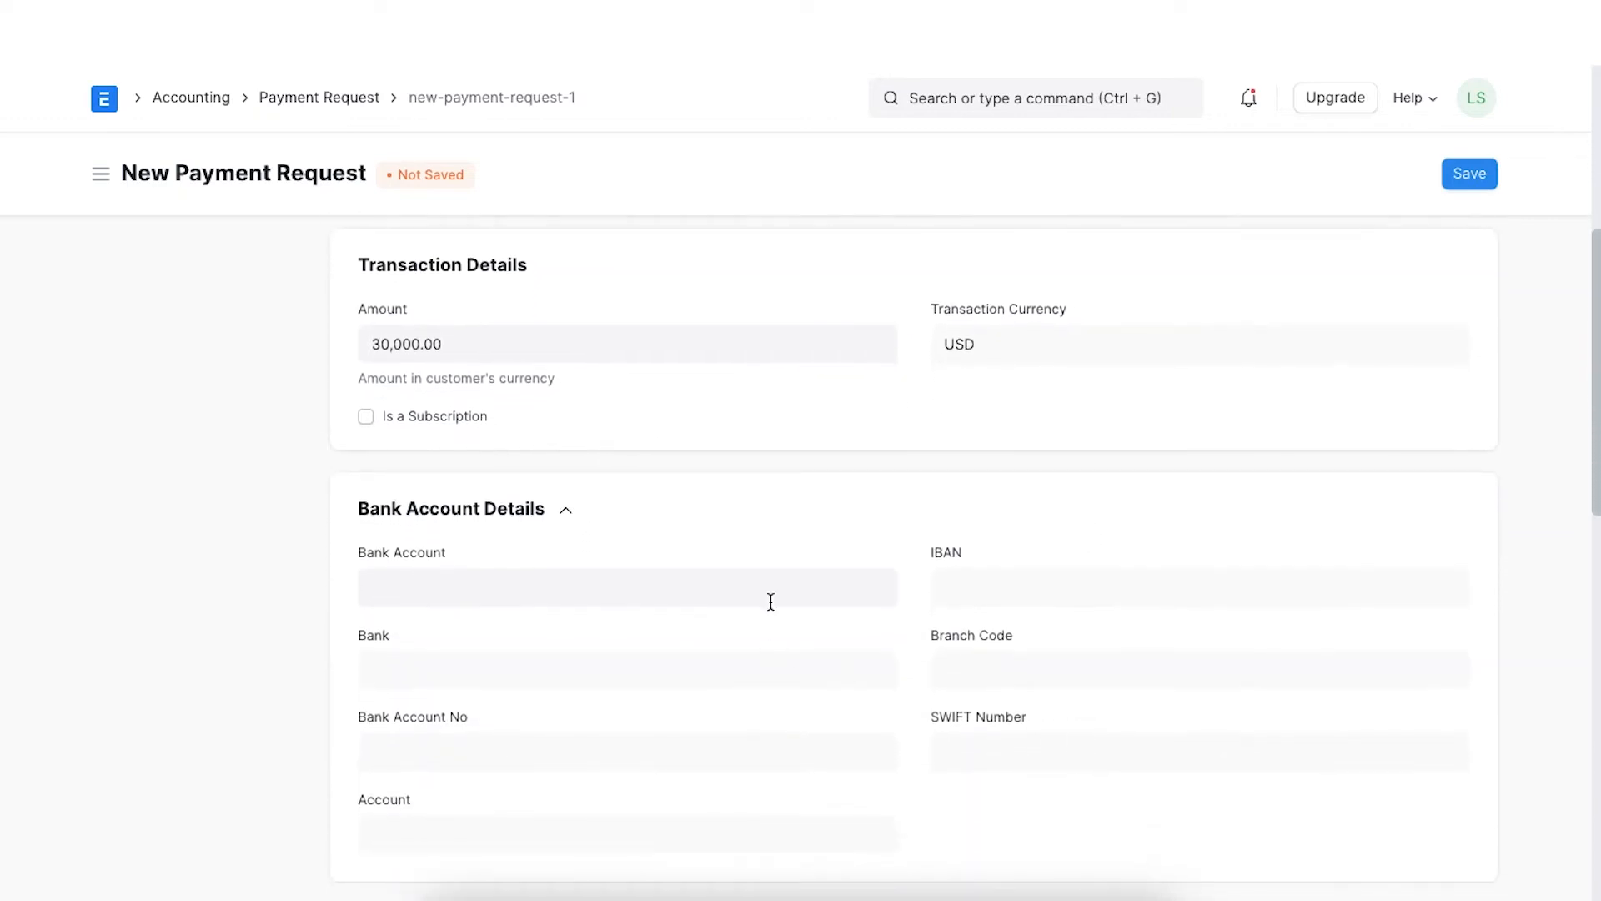
left_click(627, 587)
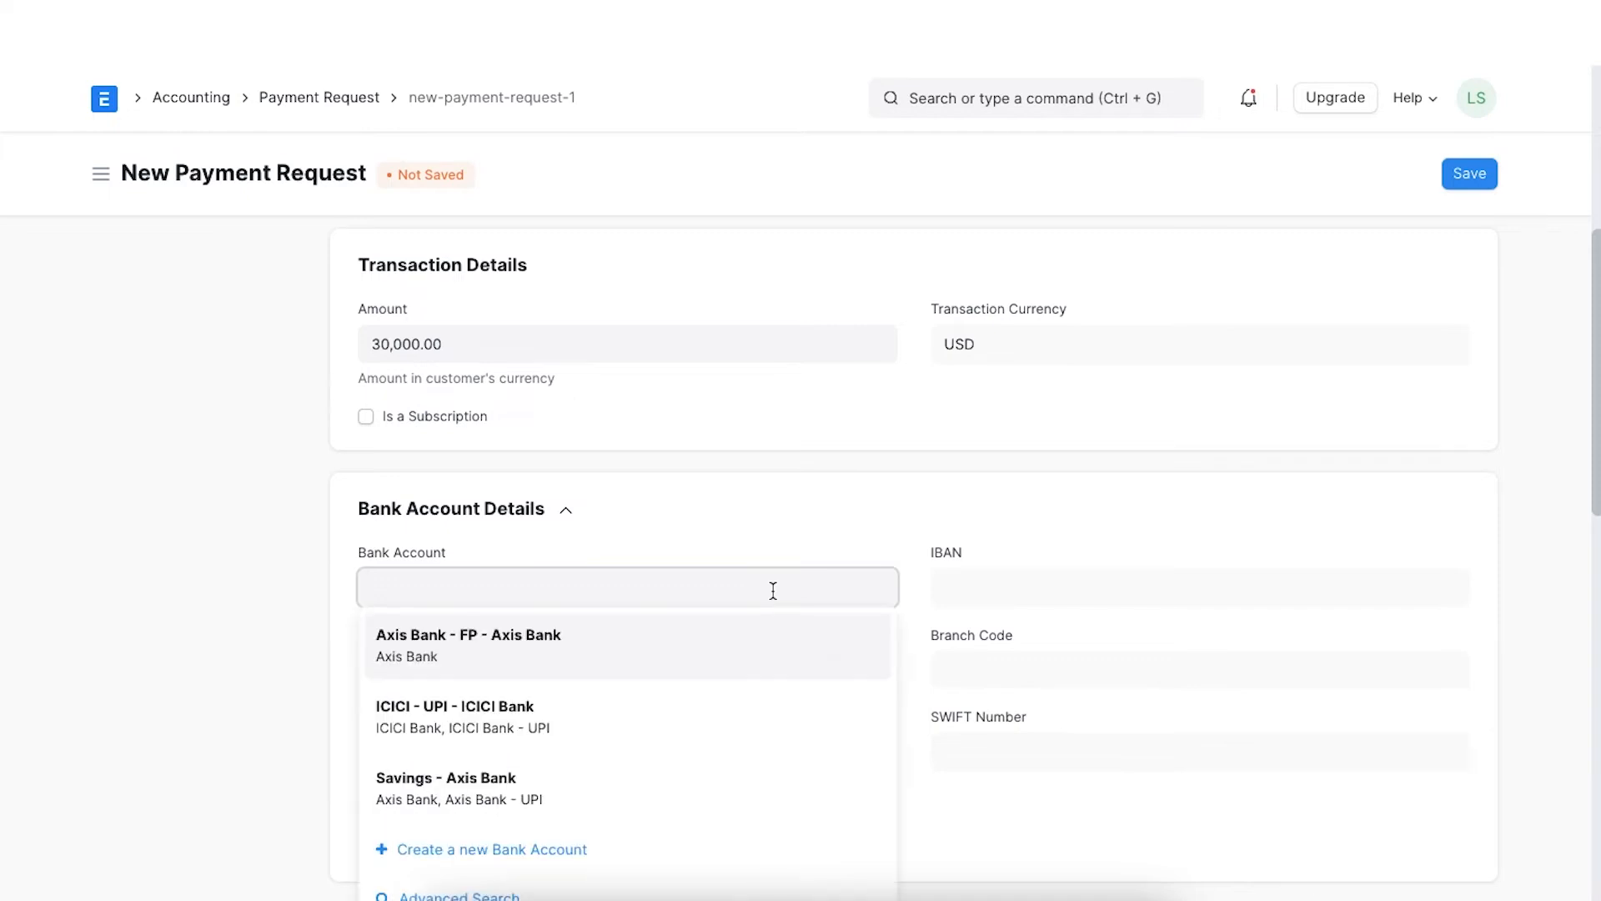
left_click(469, 644)
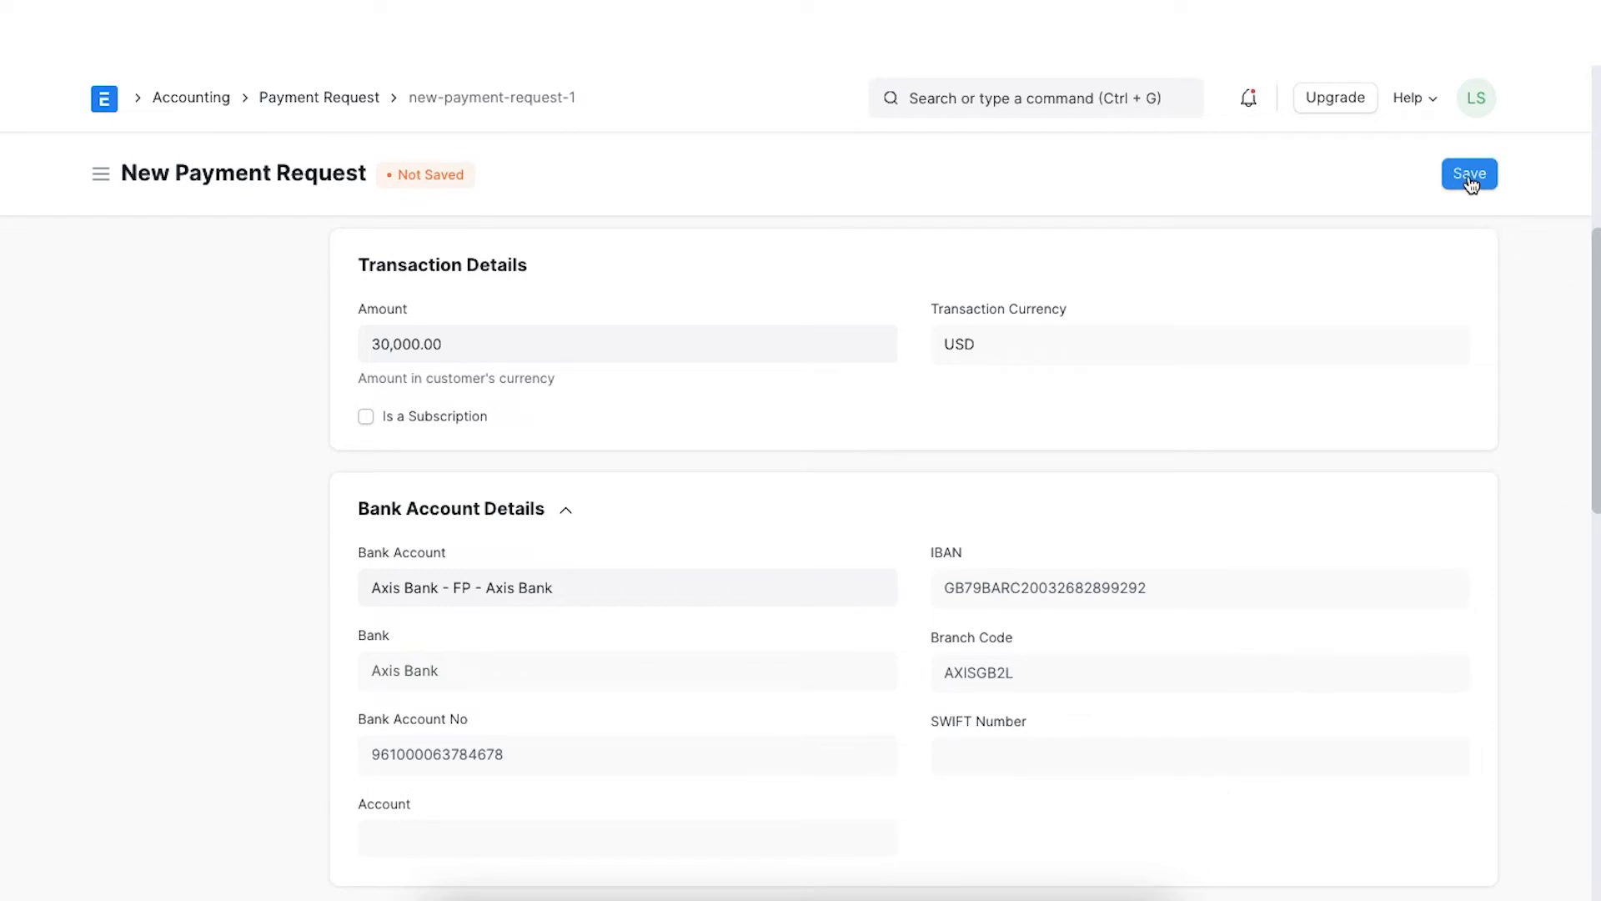
left_click(1468, 173)
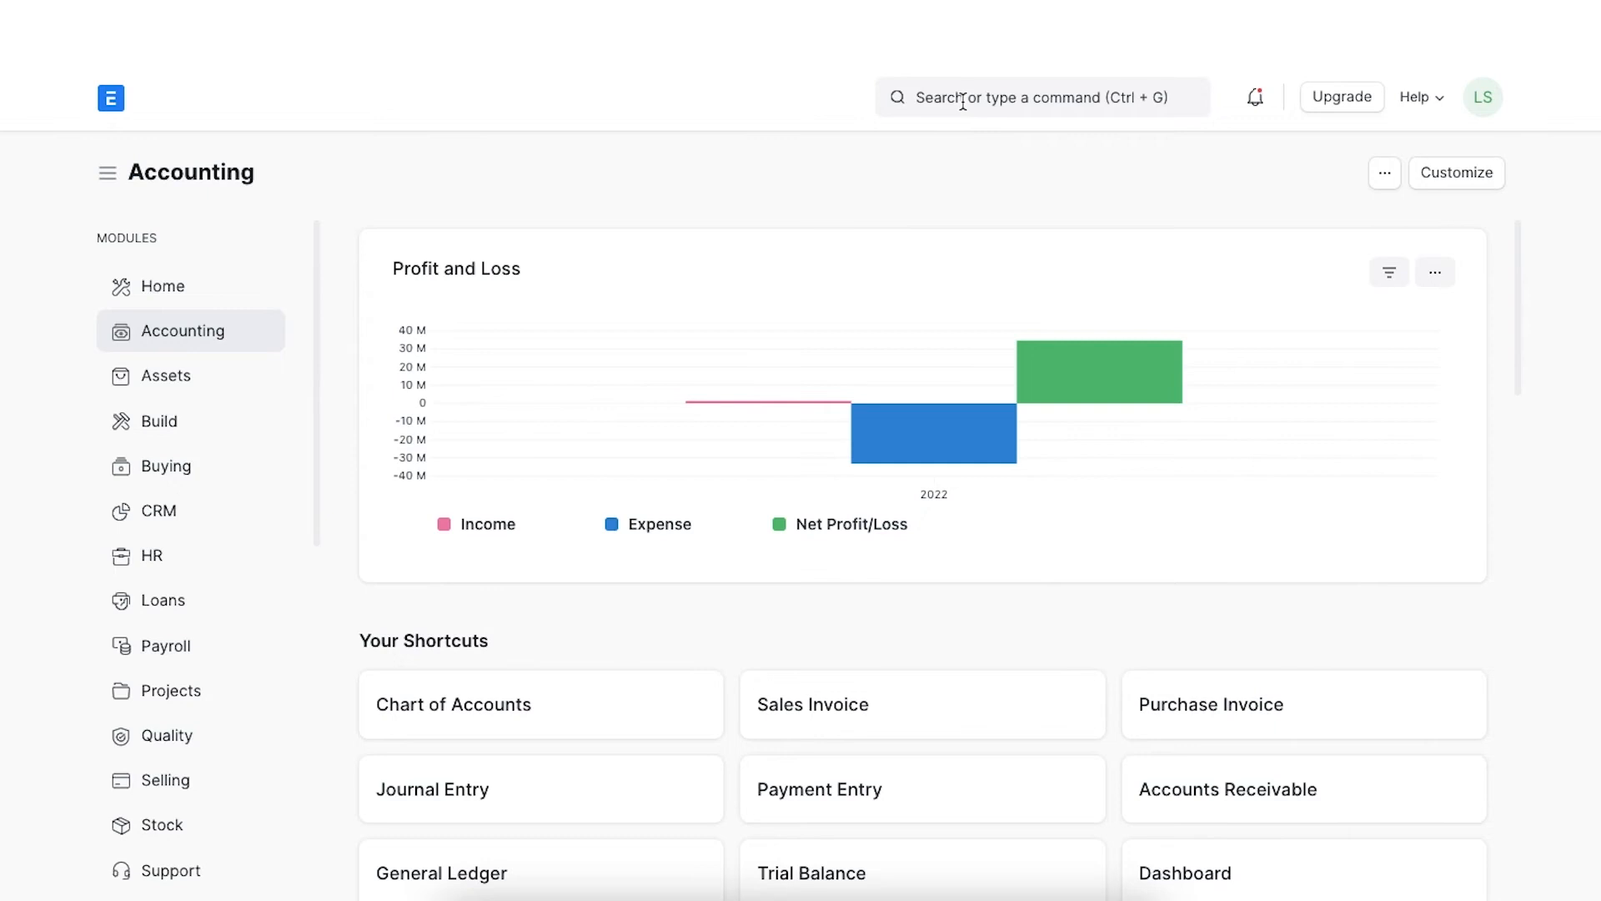
Create a payment request from sales invoice ACC-SINV-2022-00067 dated 10-03-2022 with Wire Transfer mode.
type("sales in")
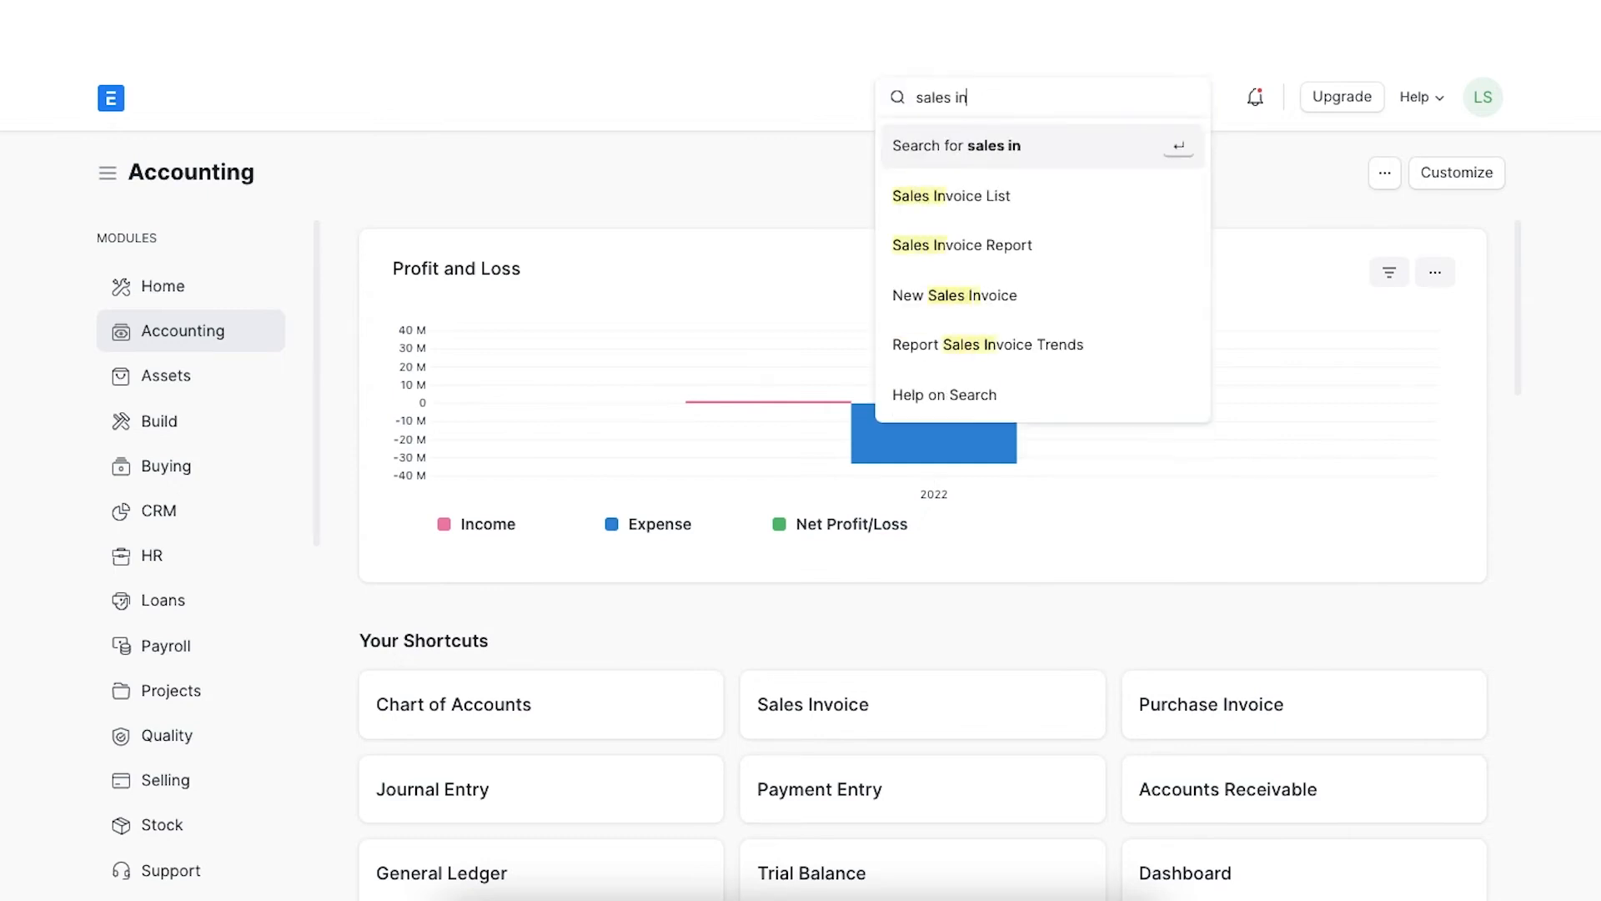
left_click(949, 196)
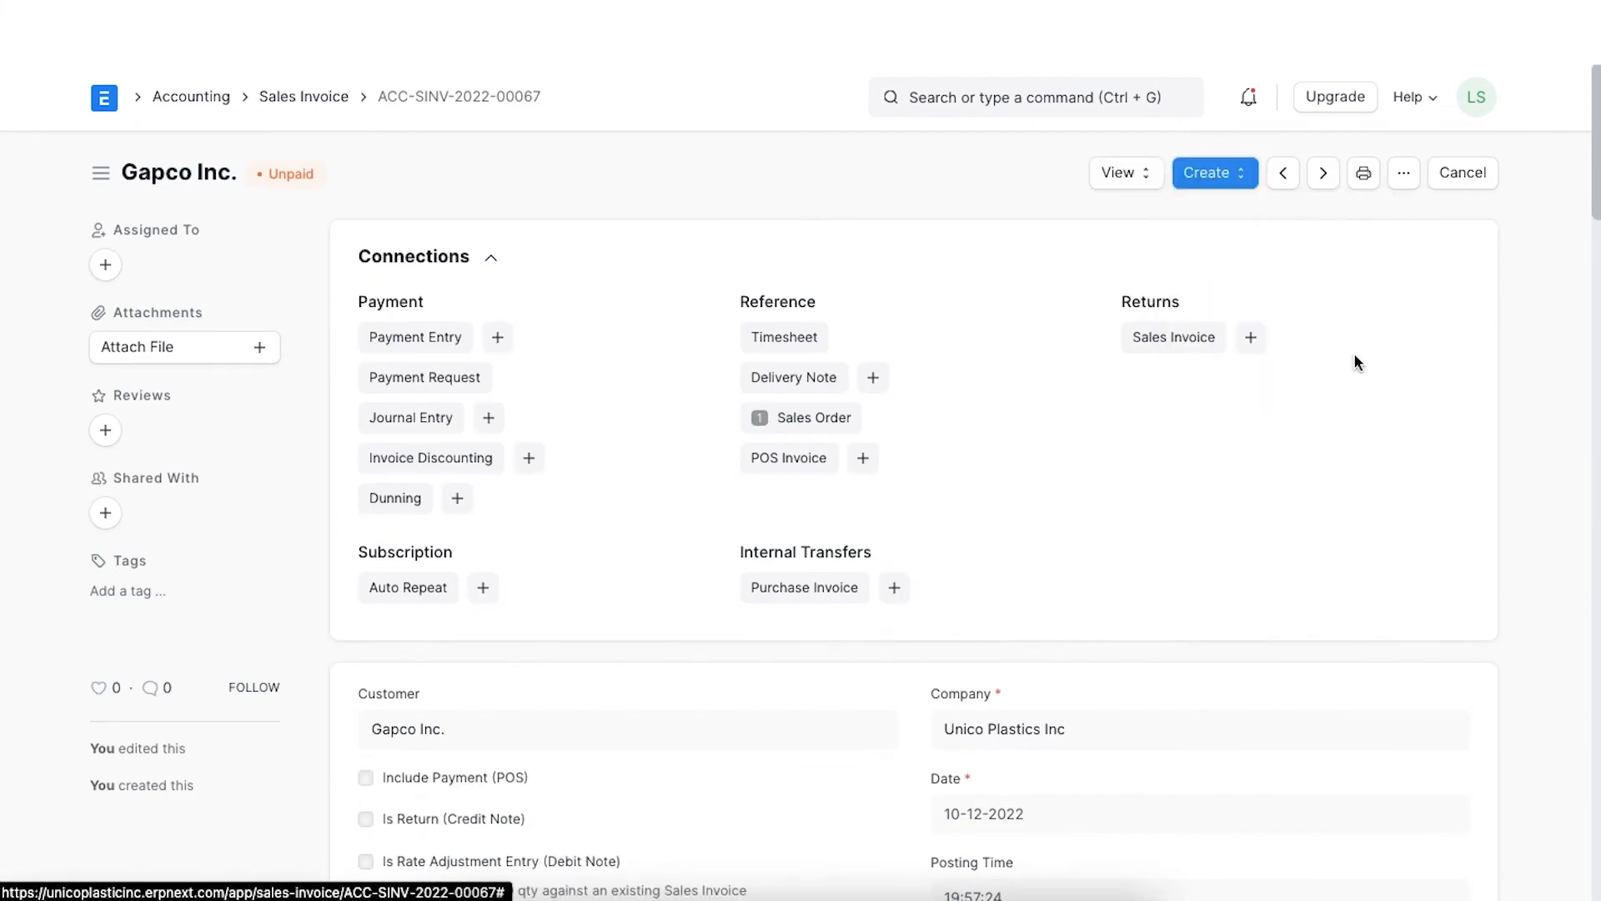
left_click(424, 377)
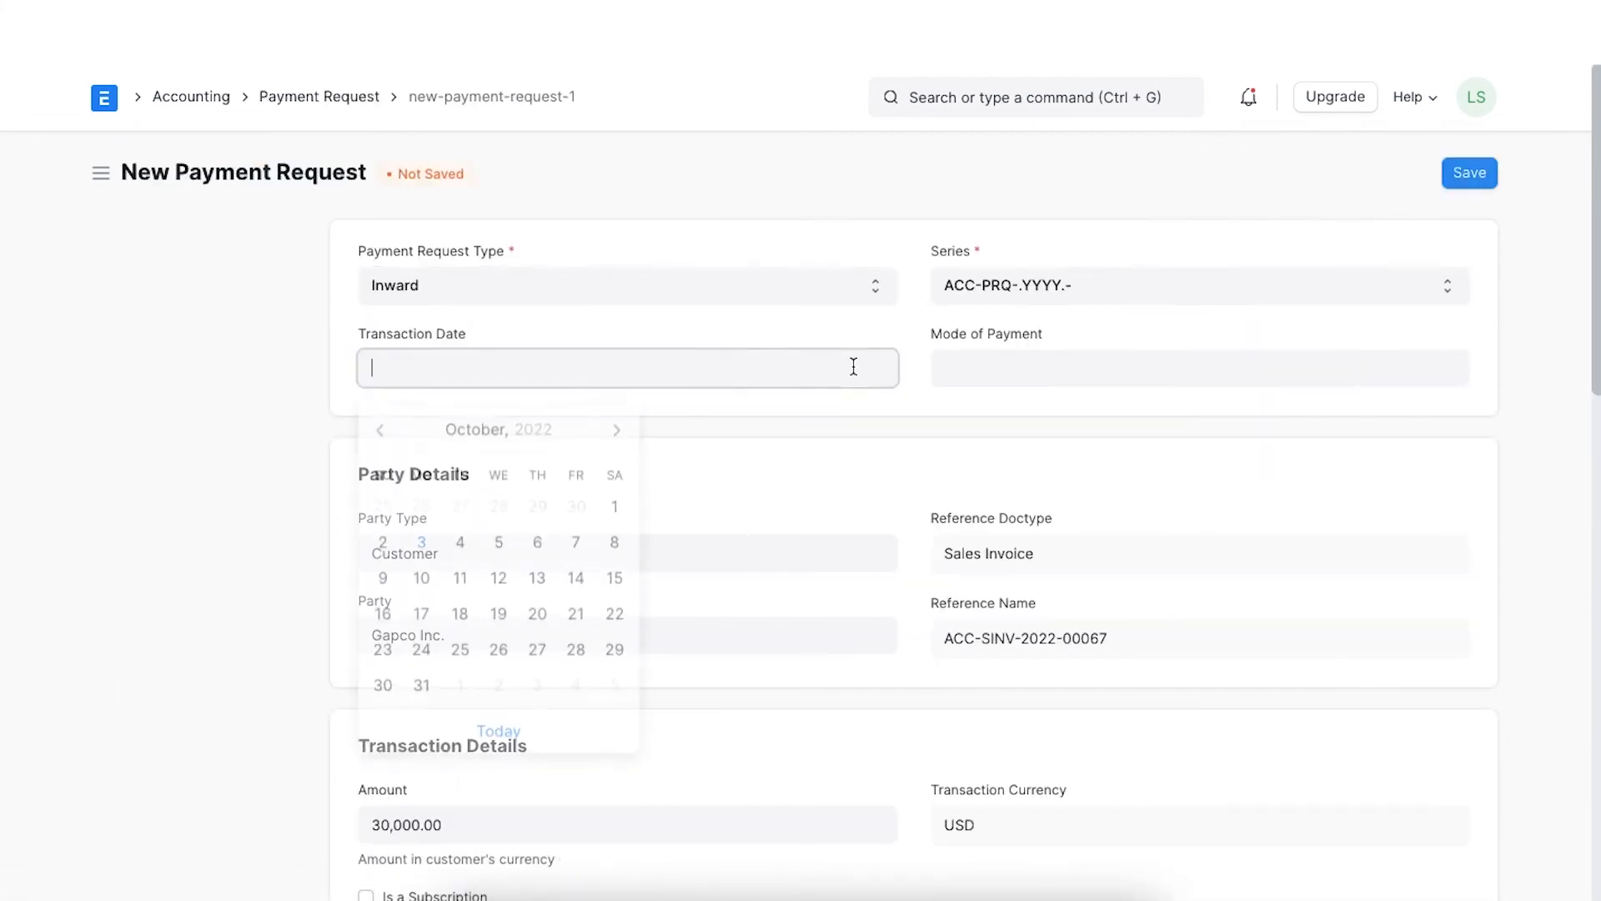
left_click(421, 542)
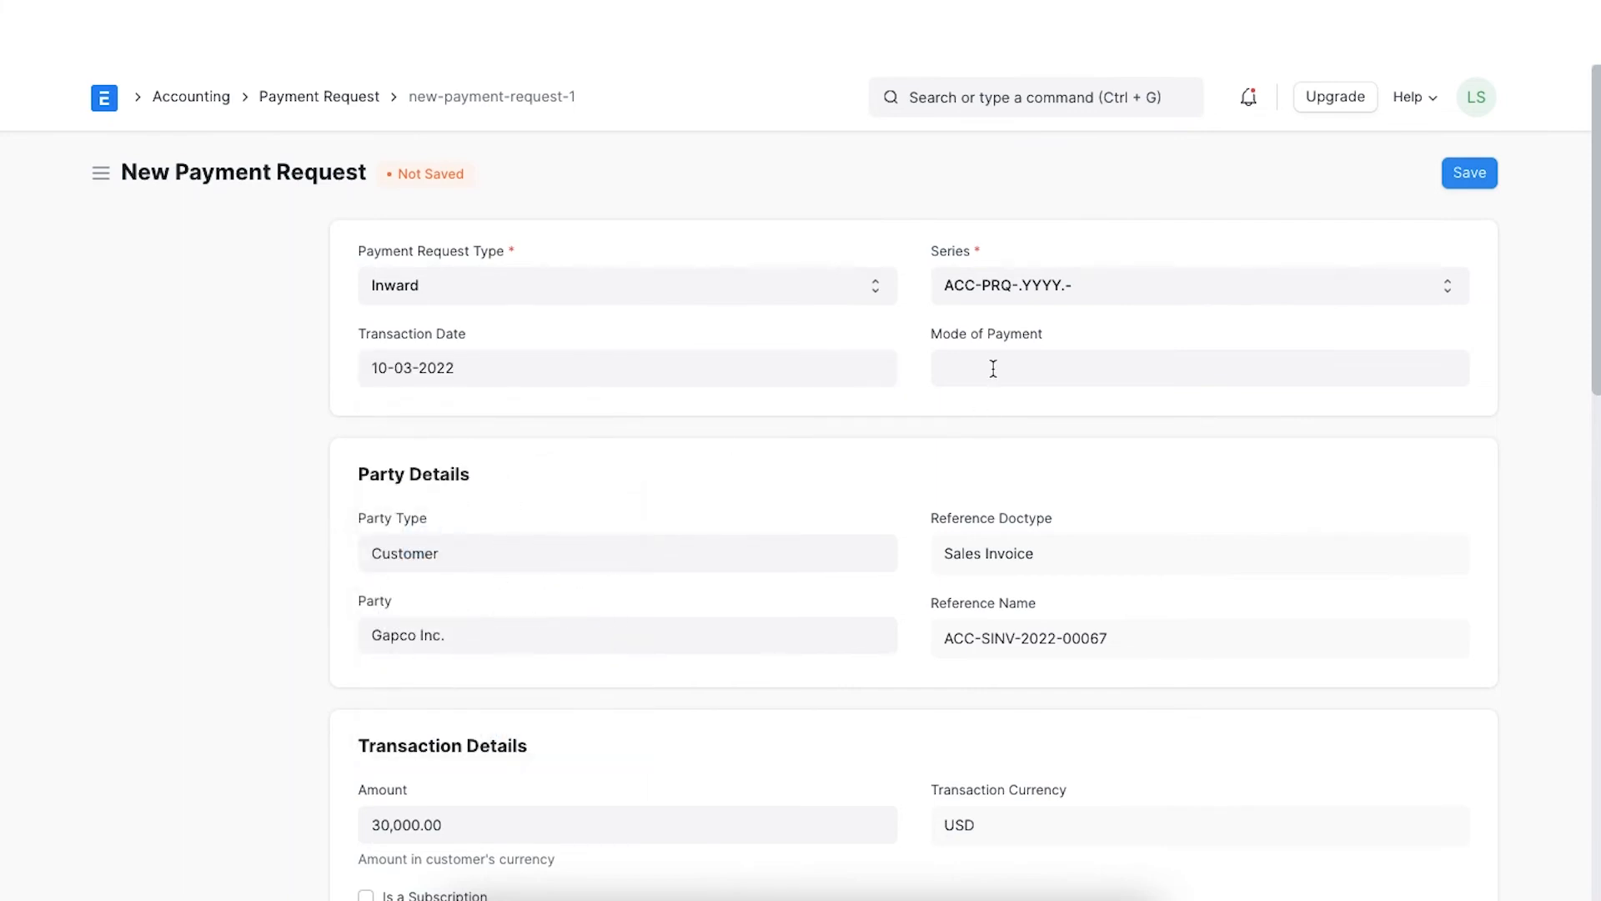
type("Wire Transfer")
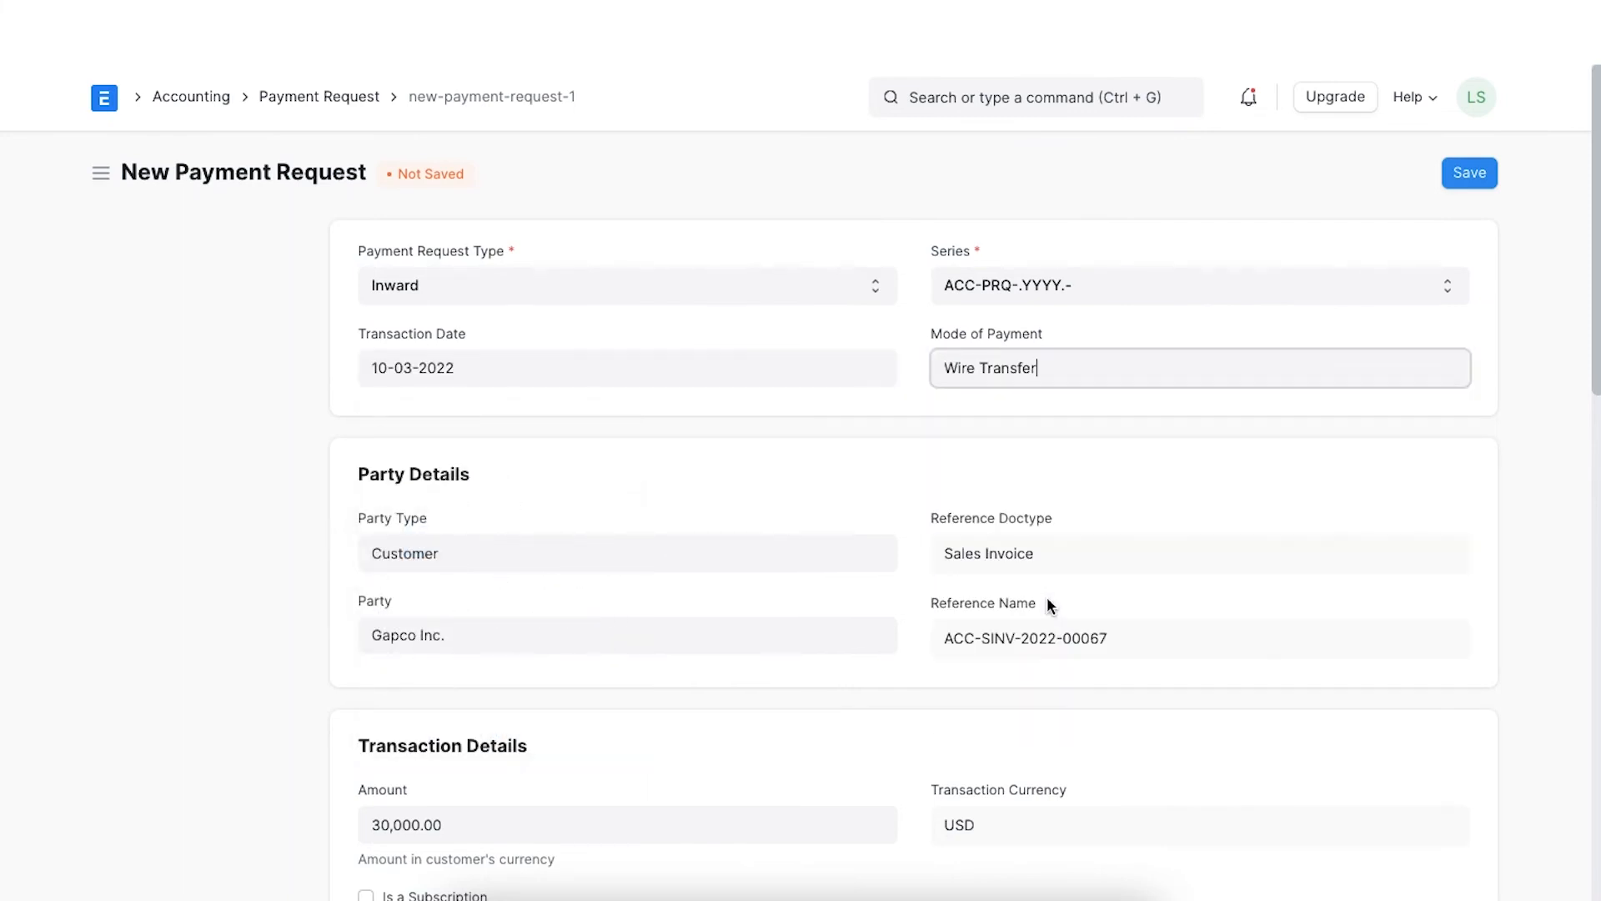
scroll("down", 3)
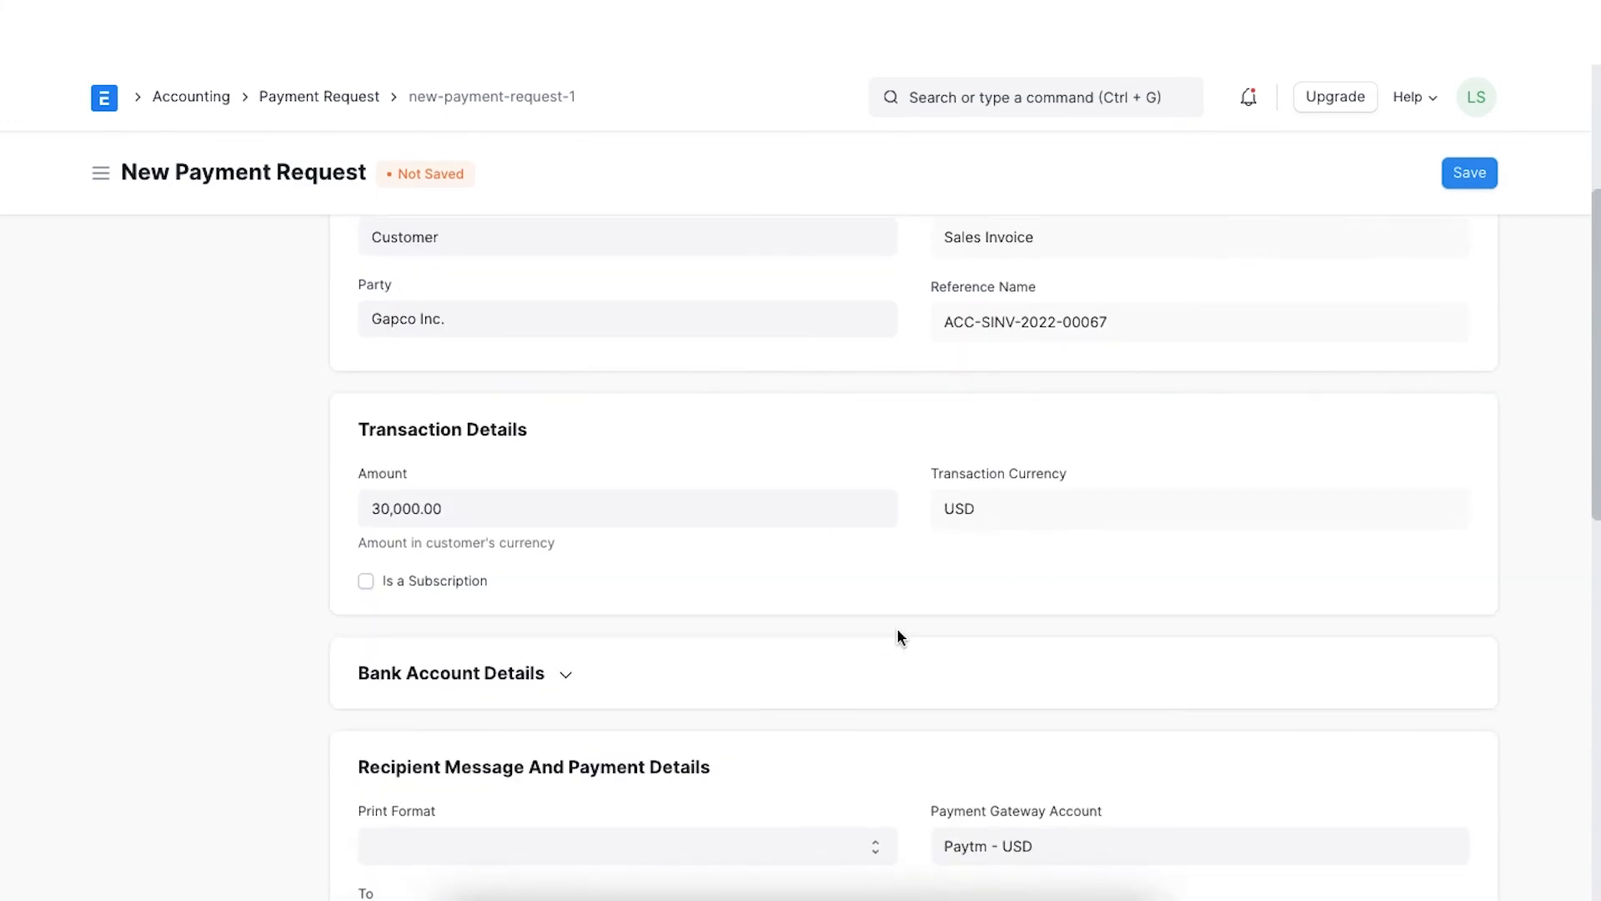
scroll("down", 3)
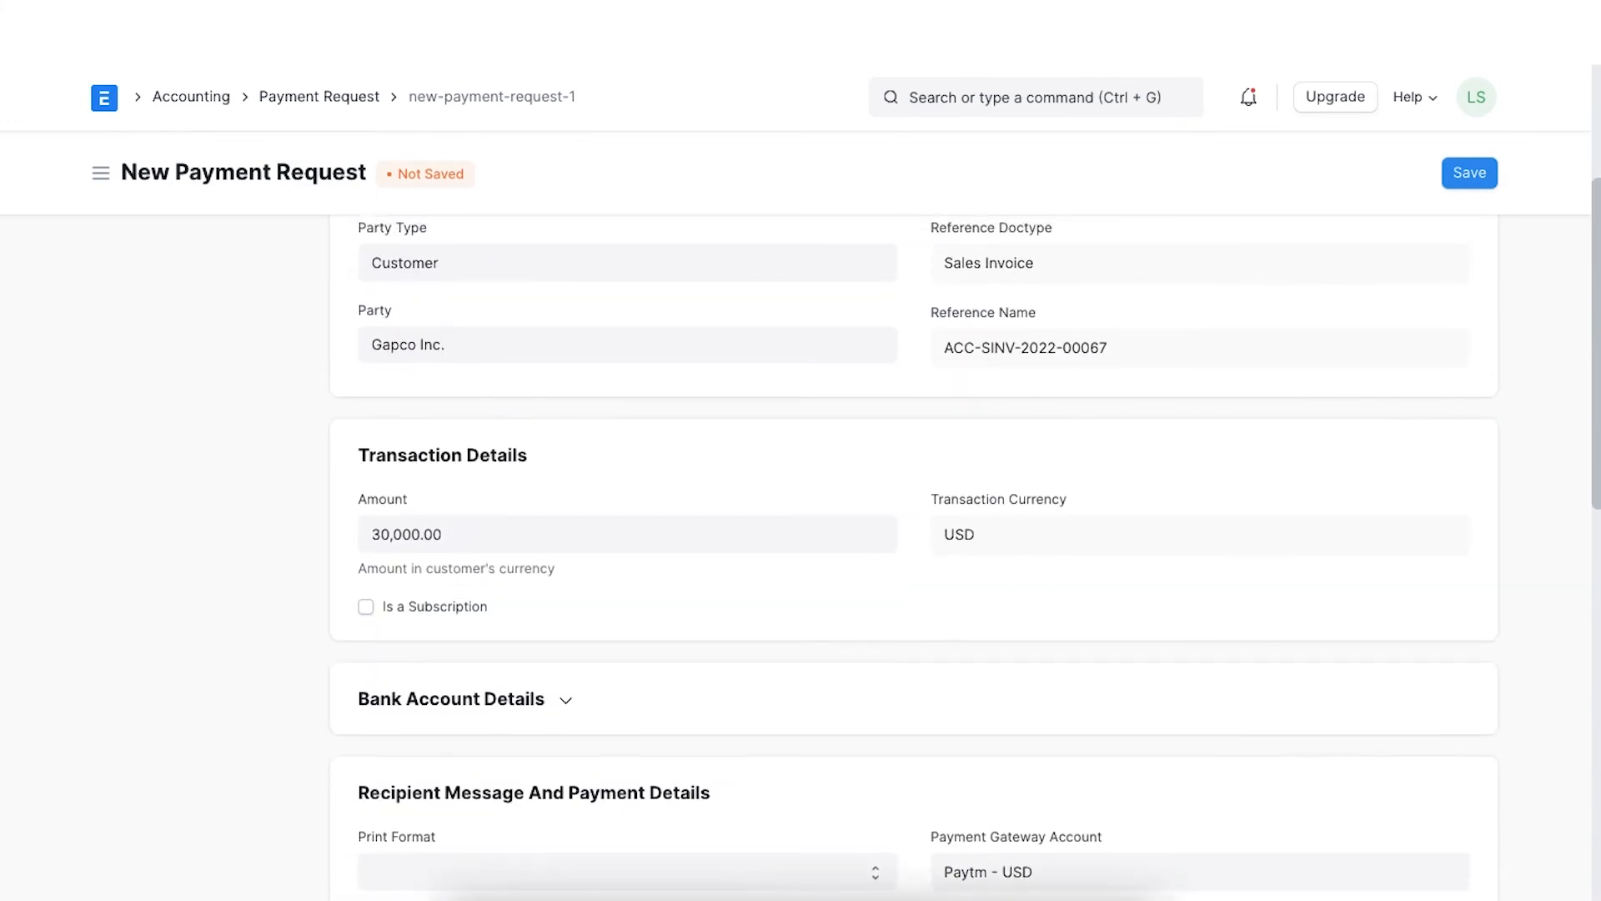
Review the message and gateway details, then save the request as draft ACC-PRQ-2022-00011.
scroll("down", 3)
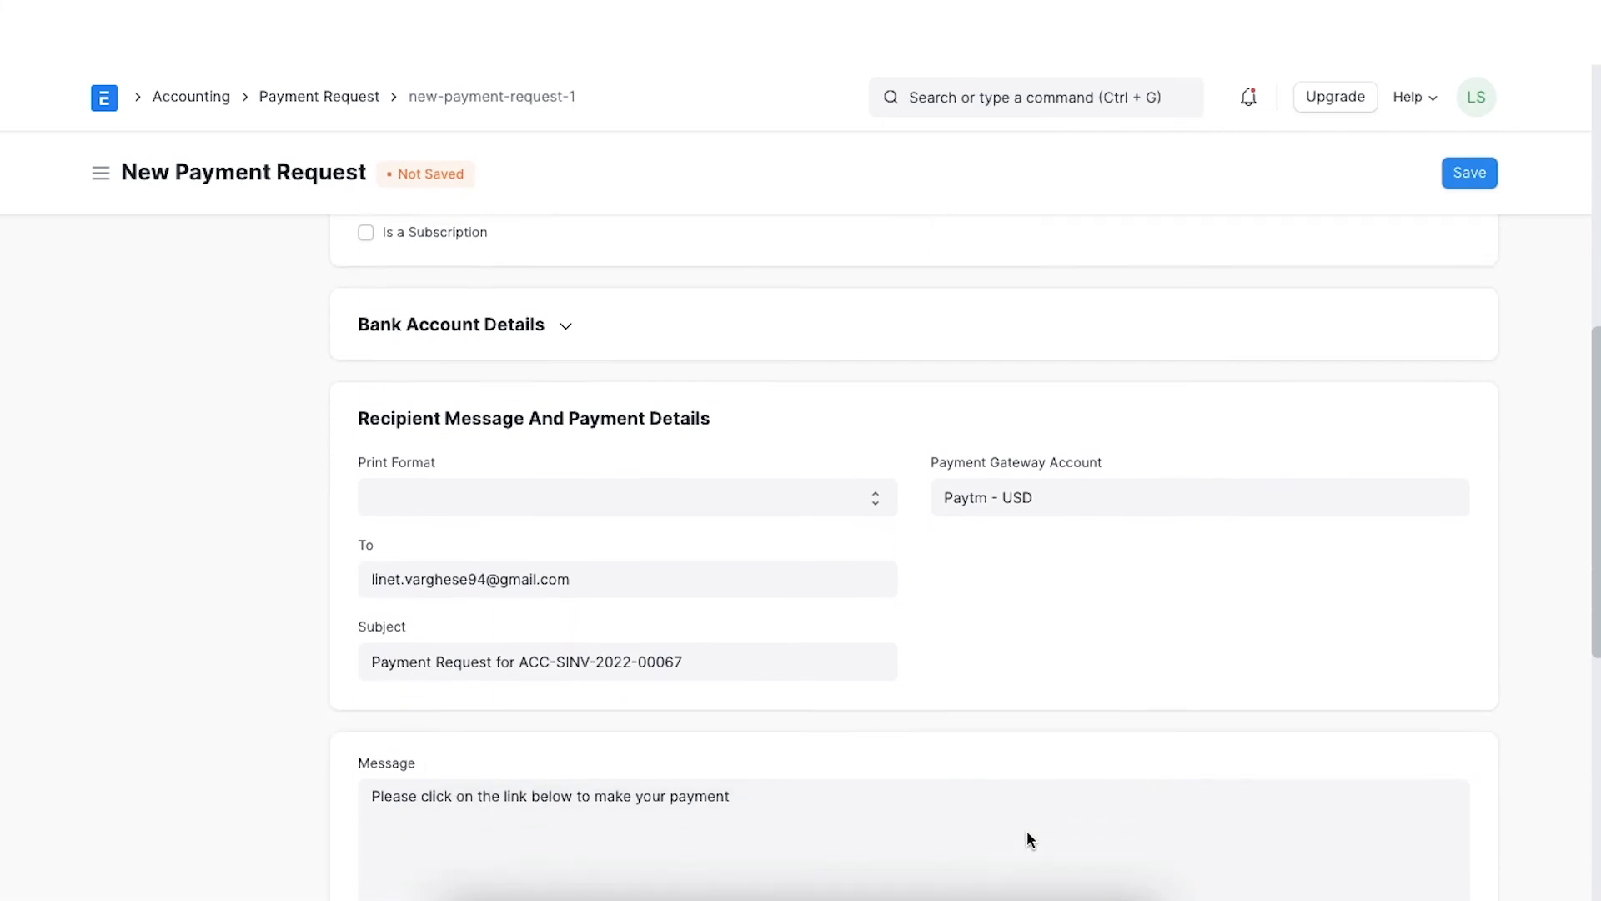
scroll("down", 3)
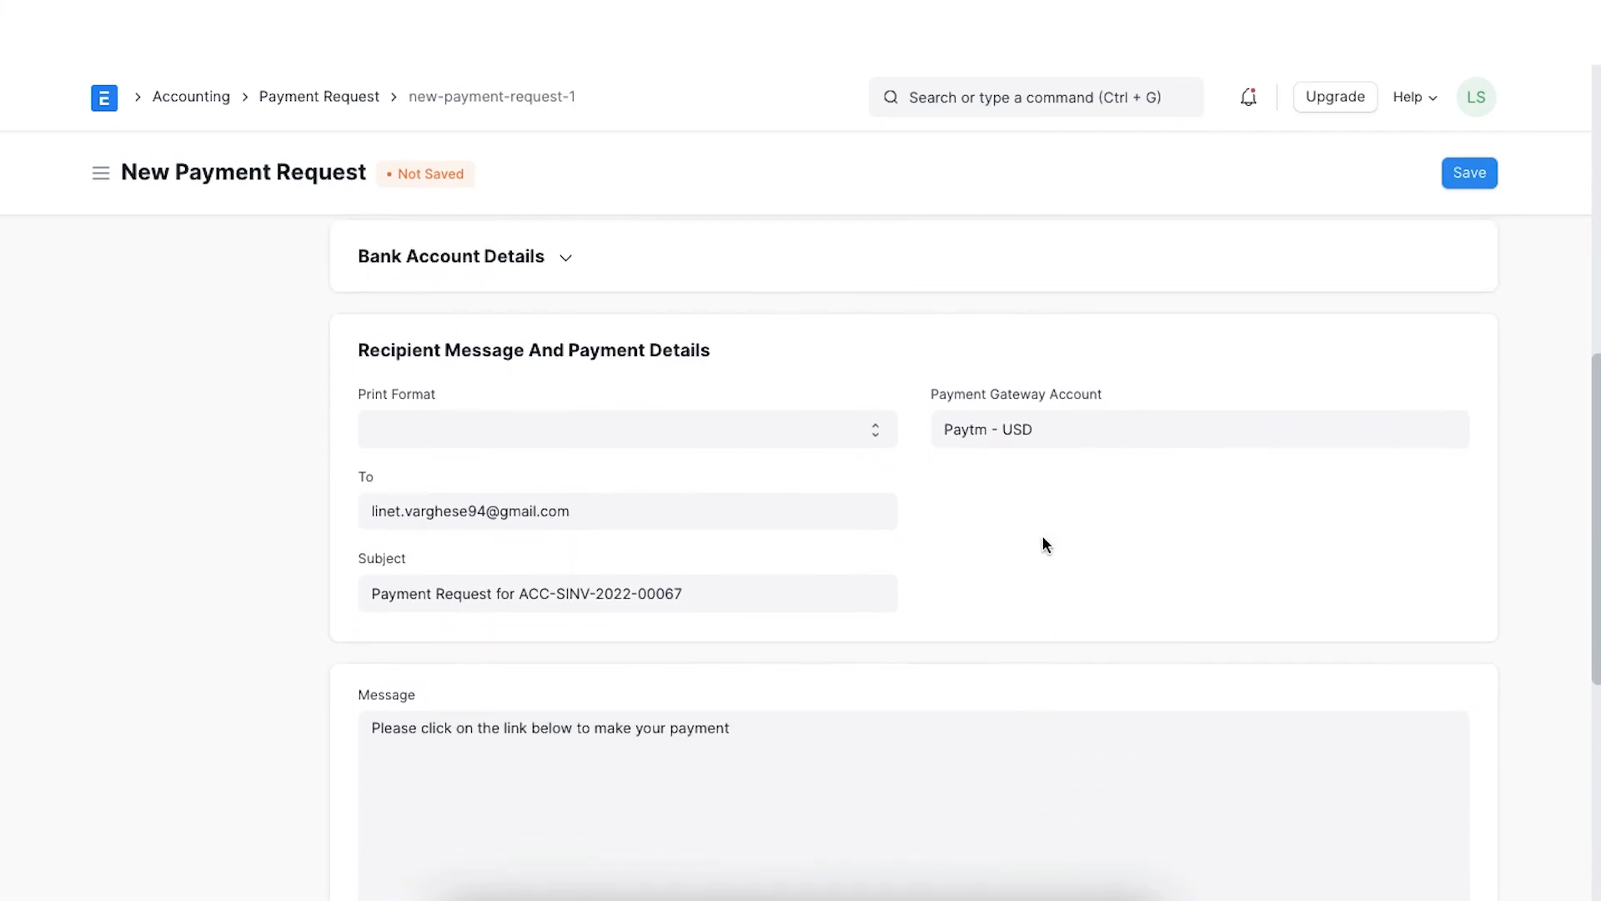
mouse_move(1017, 560)
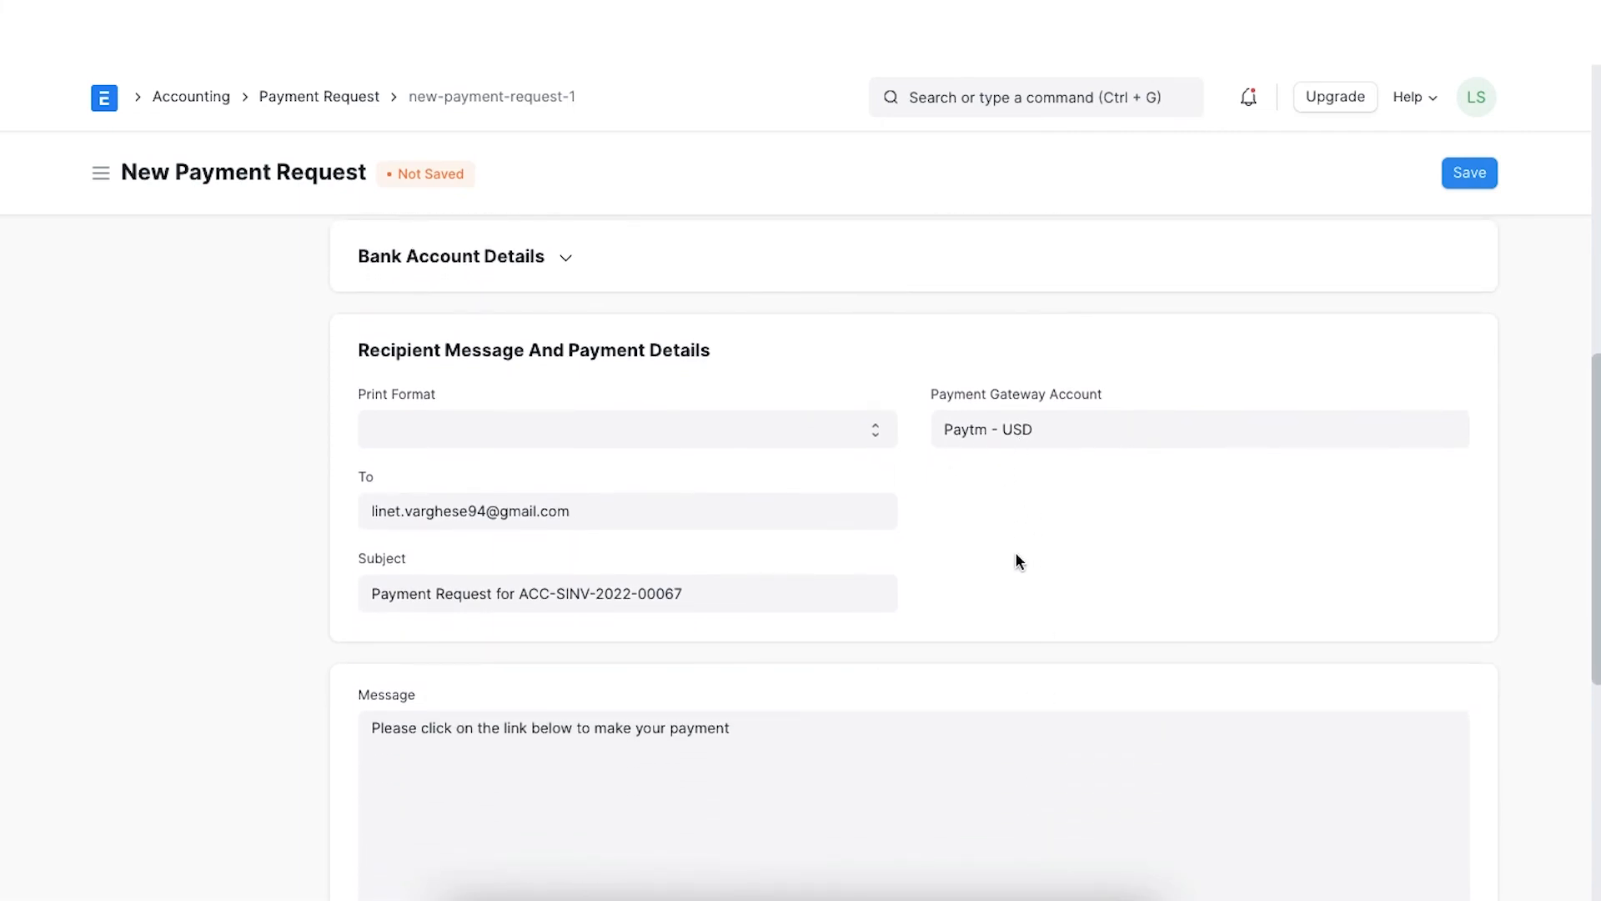
scroll("down", 3)
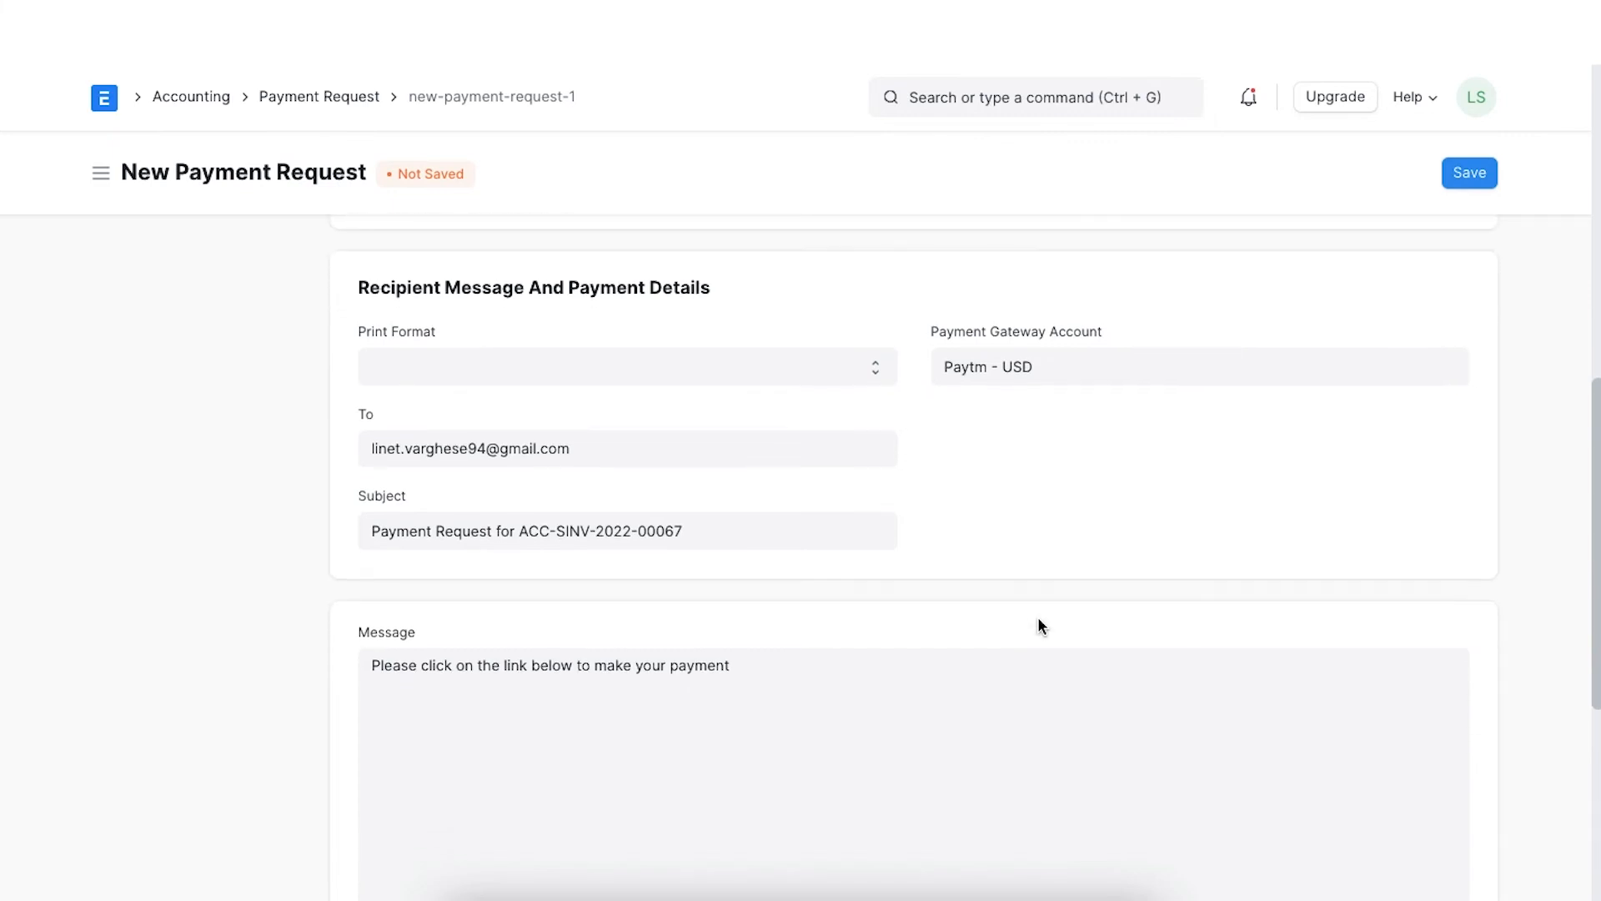
scroll("down", 3)
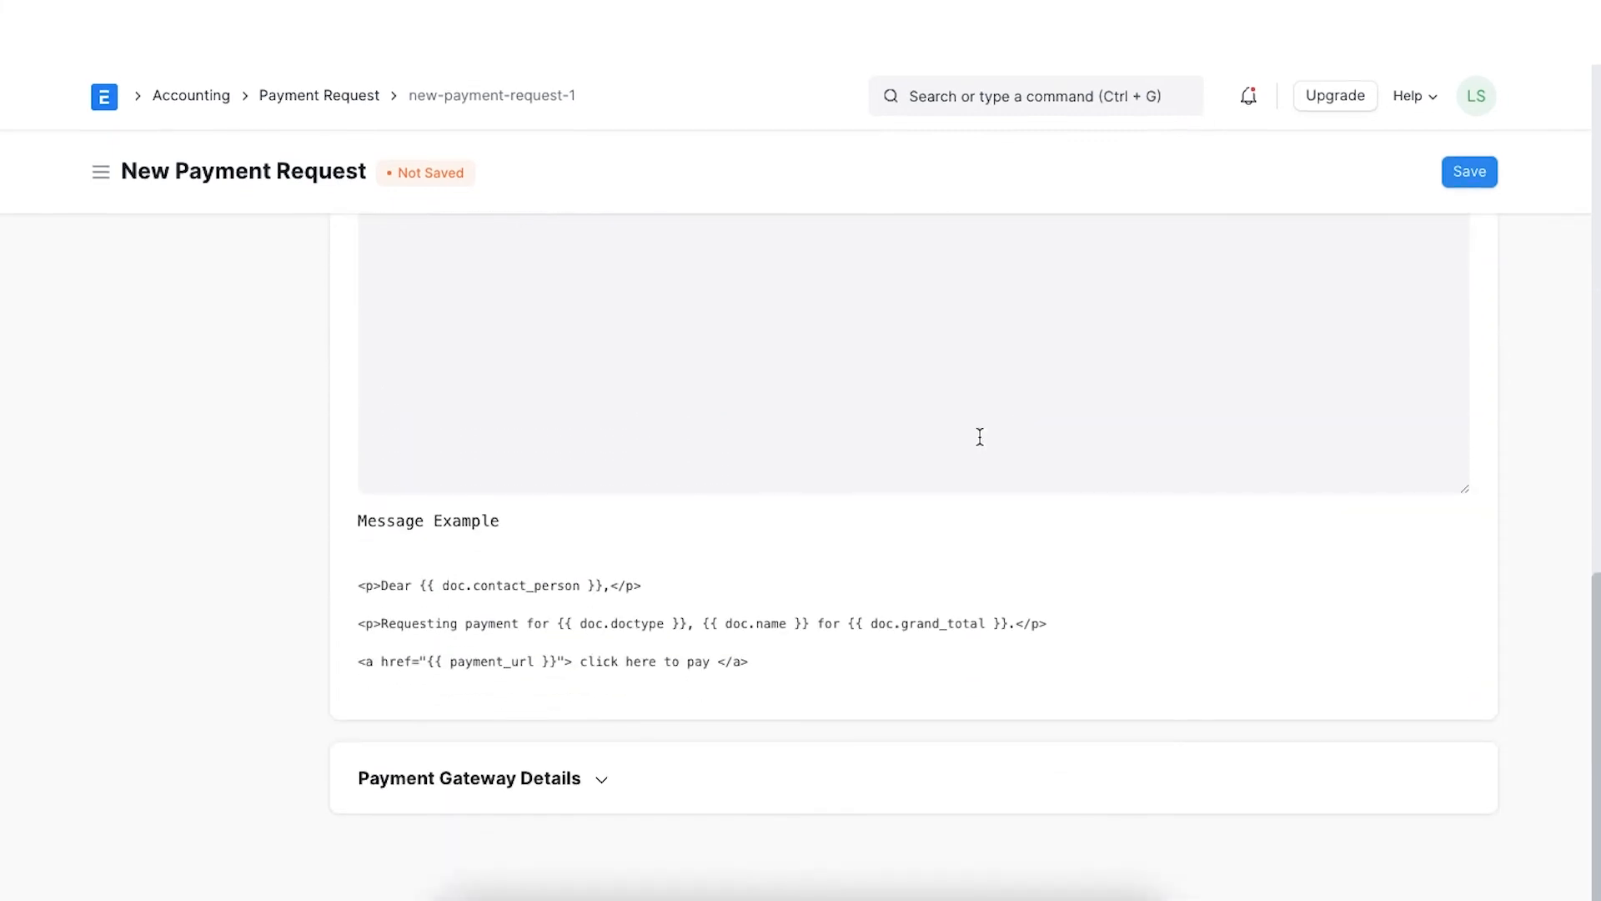
left_click(469, 777)
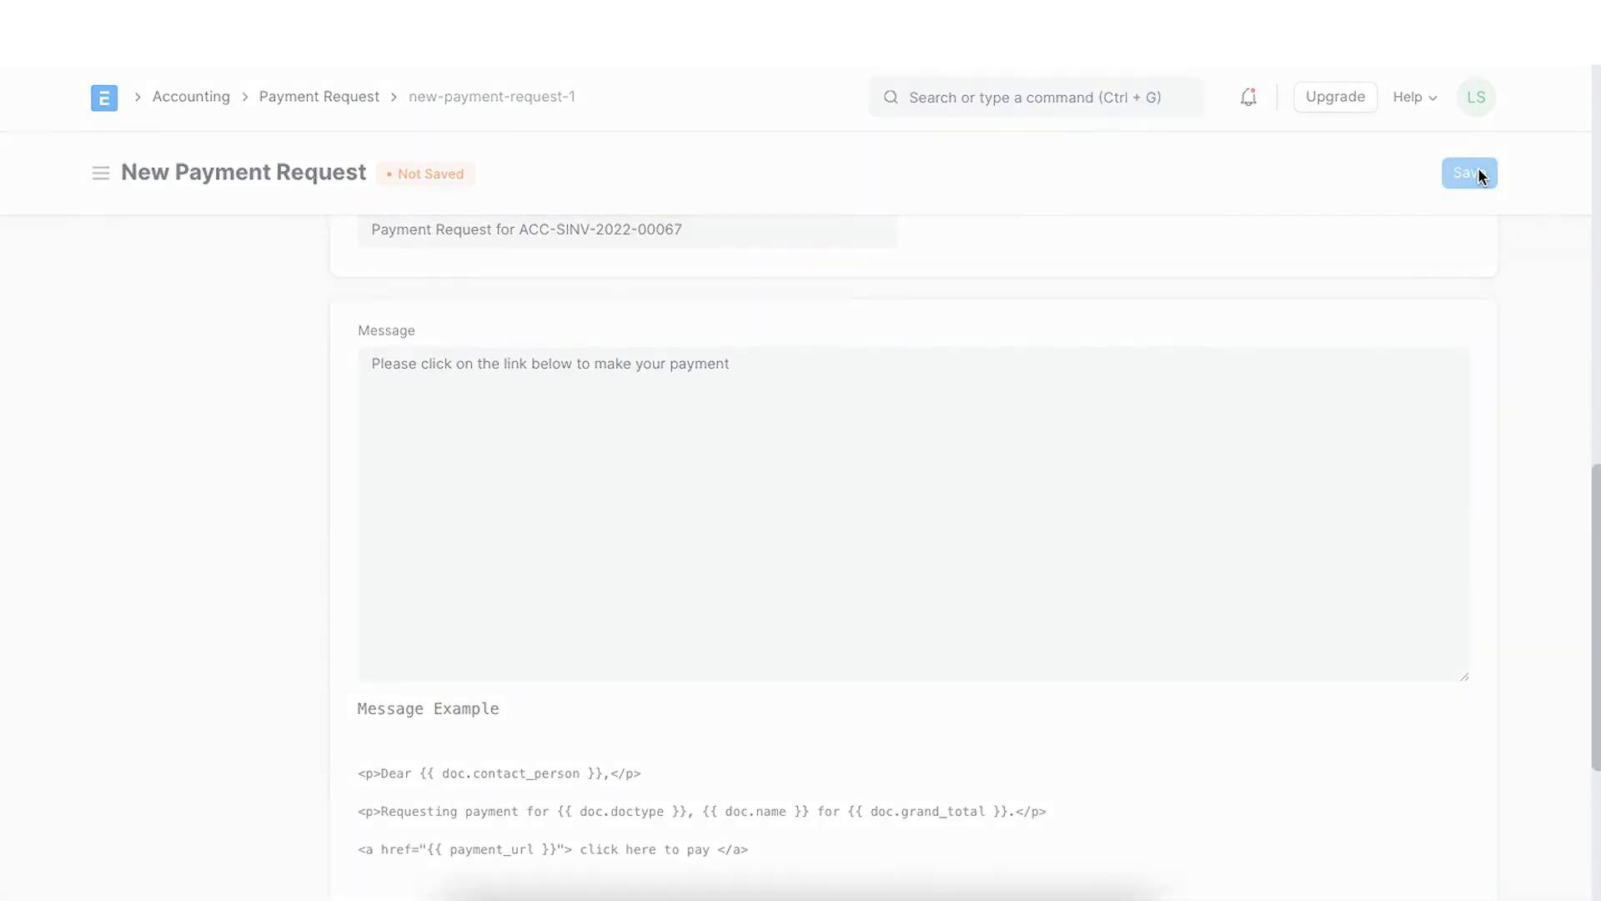
left_click(1467, 172)
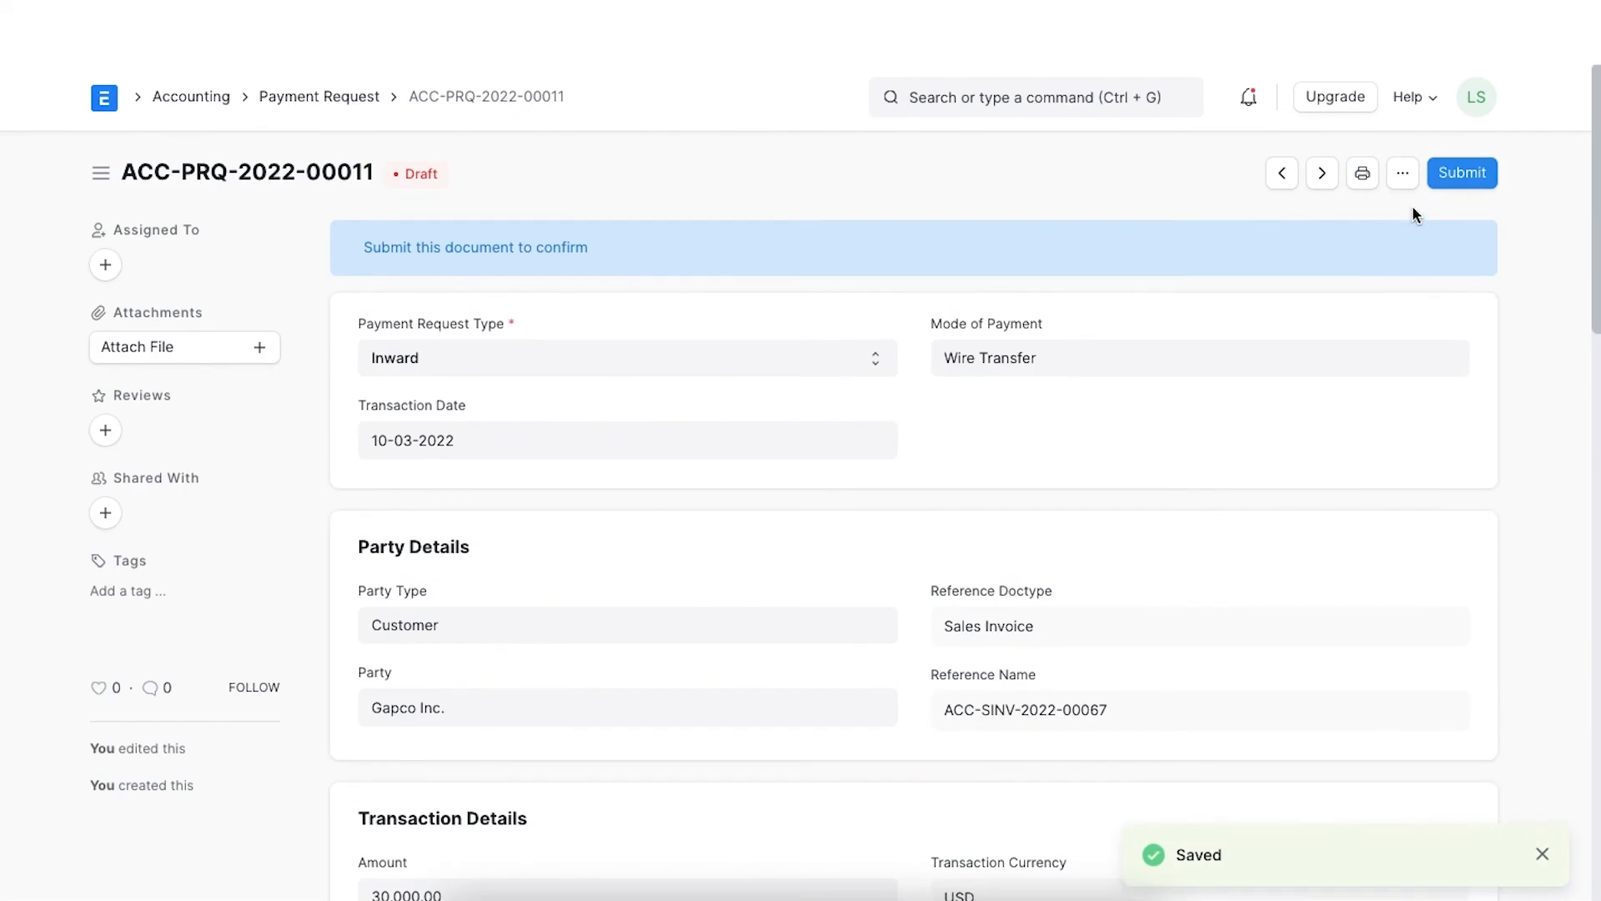
mouse_move(795, 195)
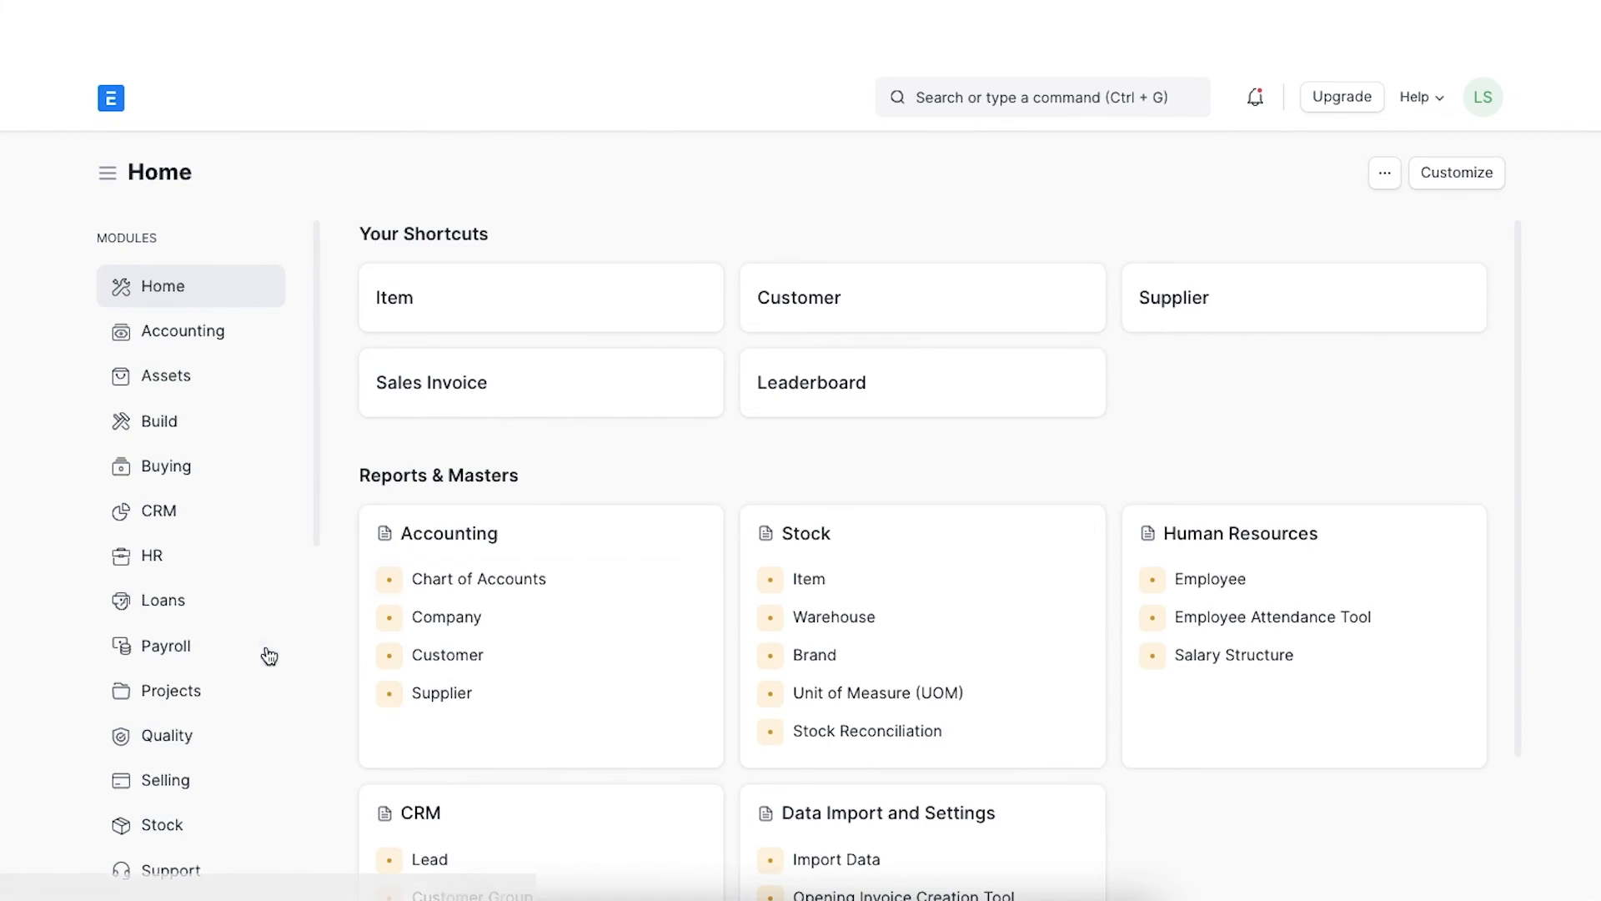
Go to the Integrations workspace listing Braintree, PayPal, Razorpay, Stripe and Paytm settings.
scroll("down", 3)
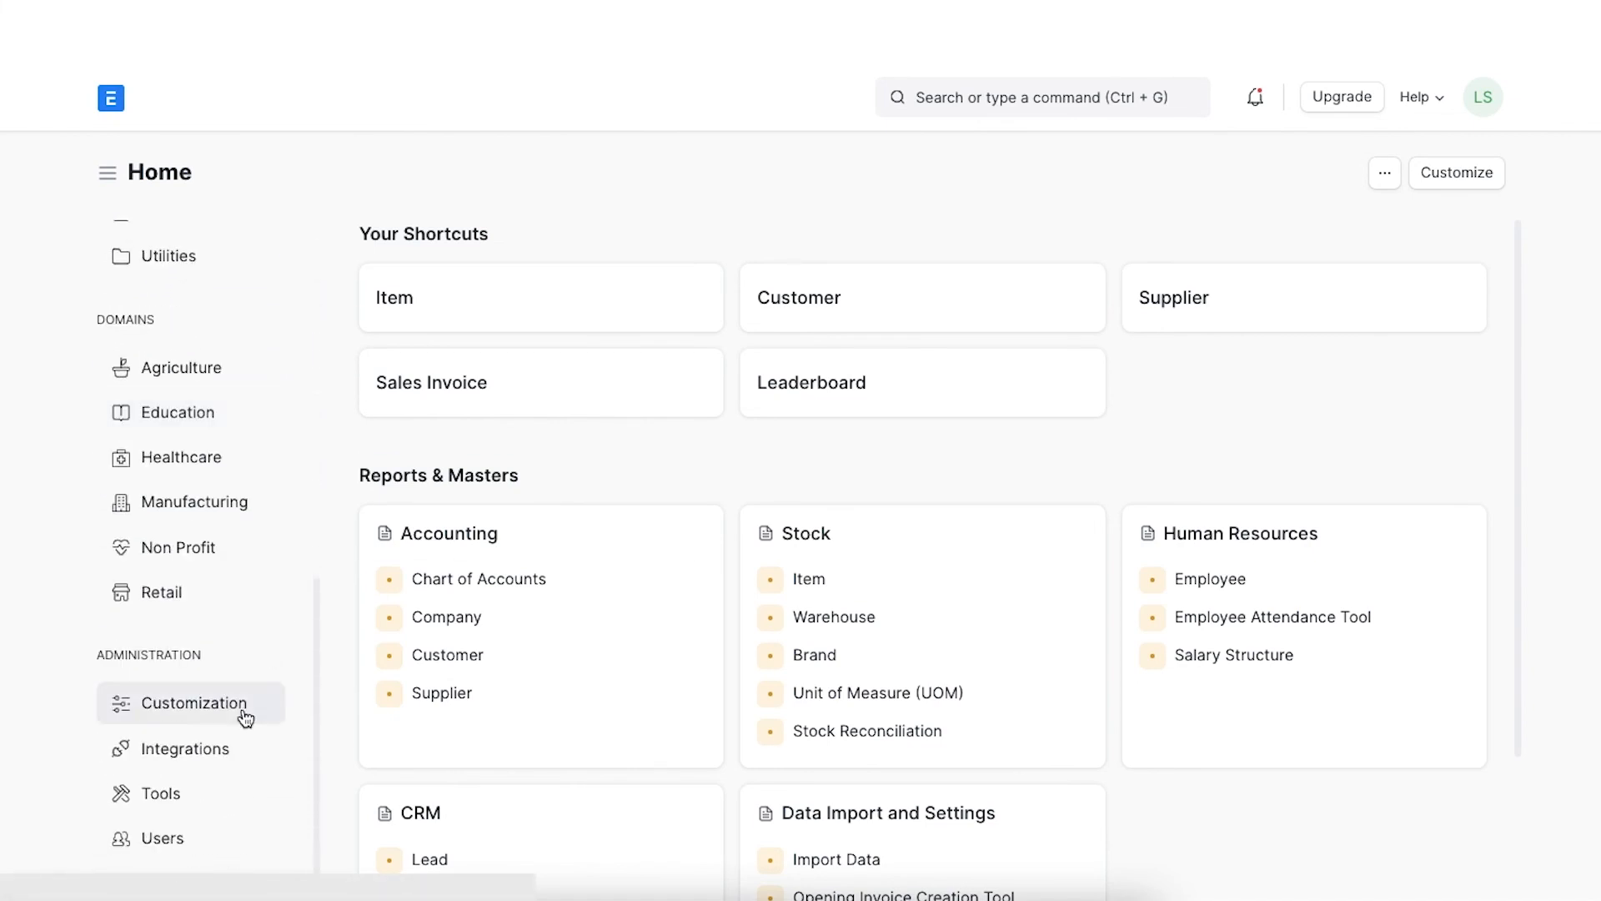
left_click(185, 747)
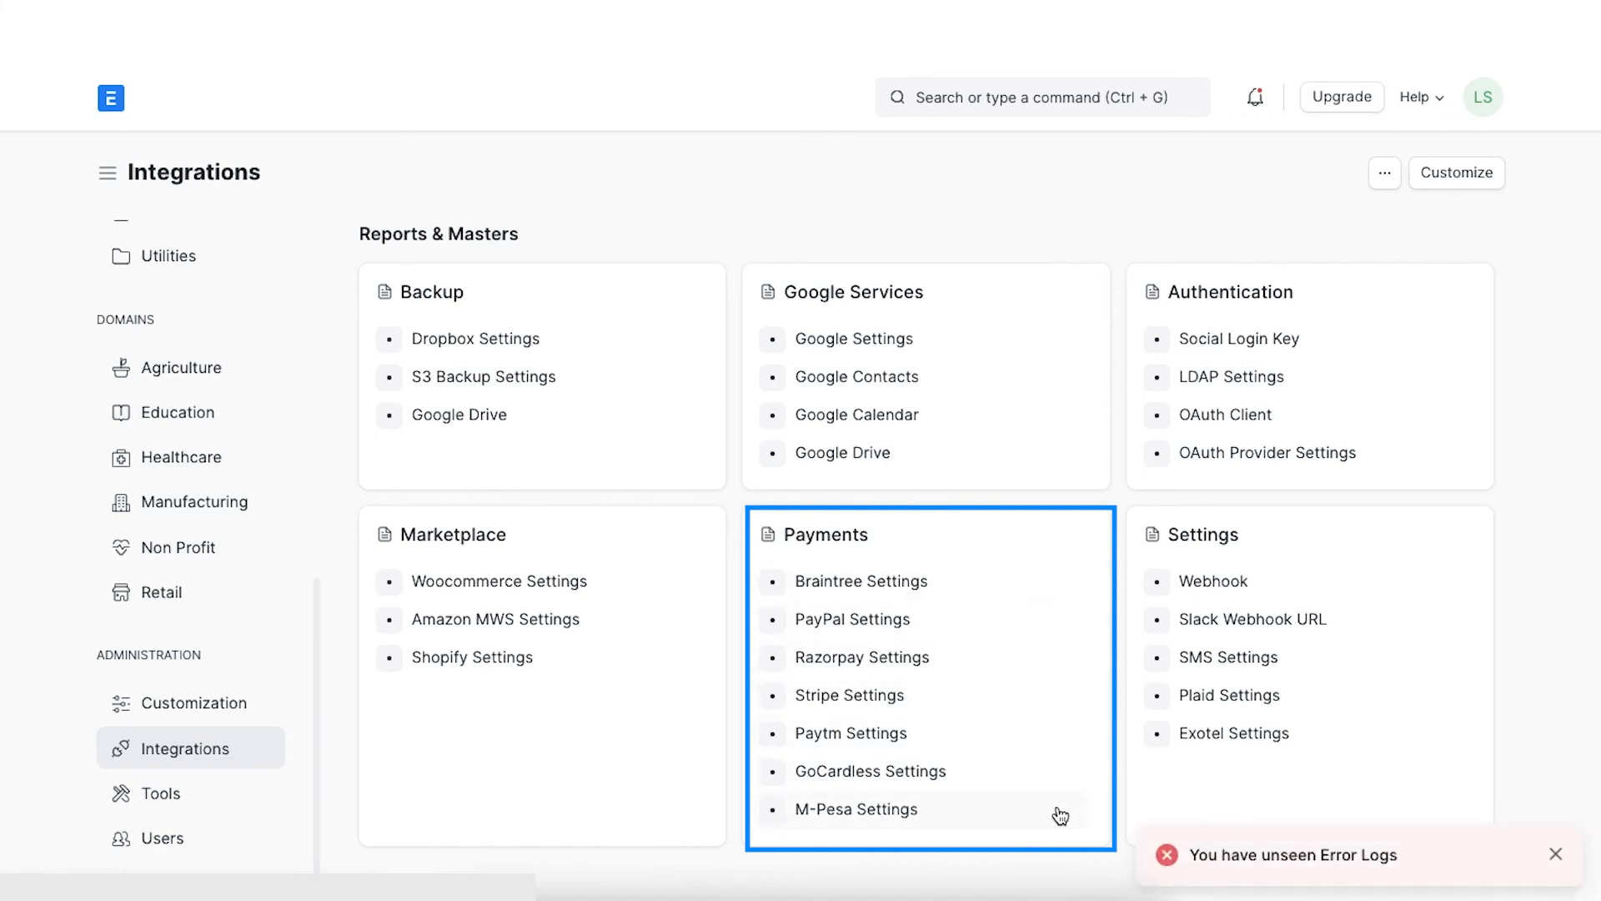
mouse_move(1052, 807)
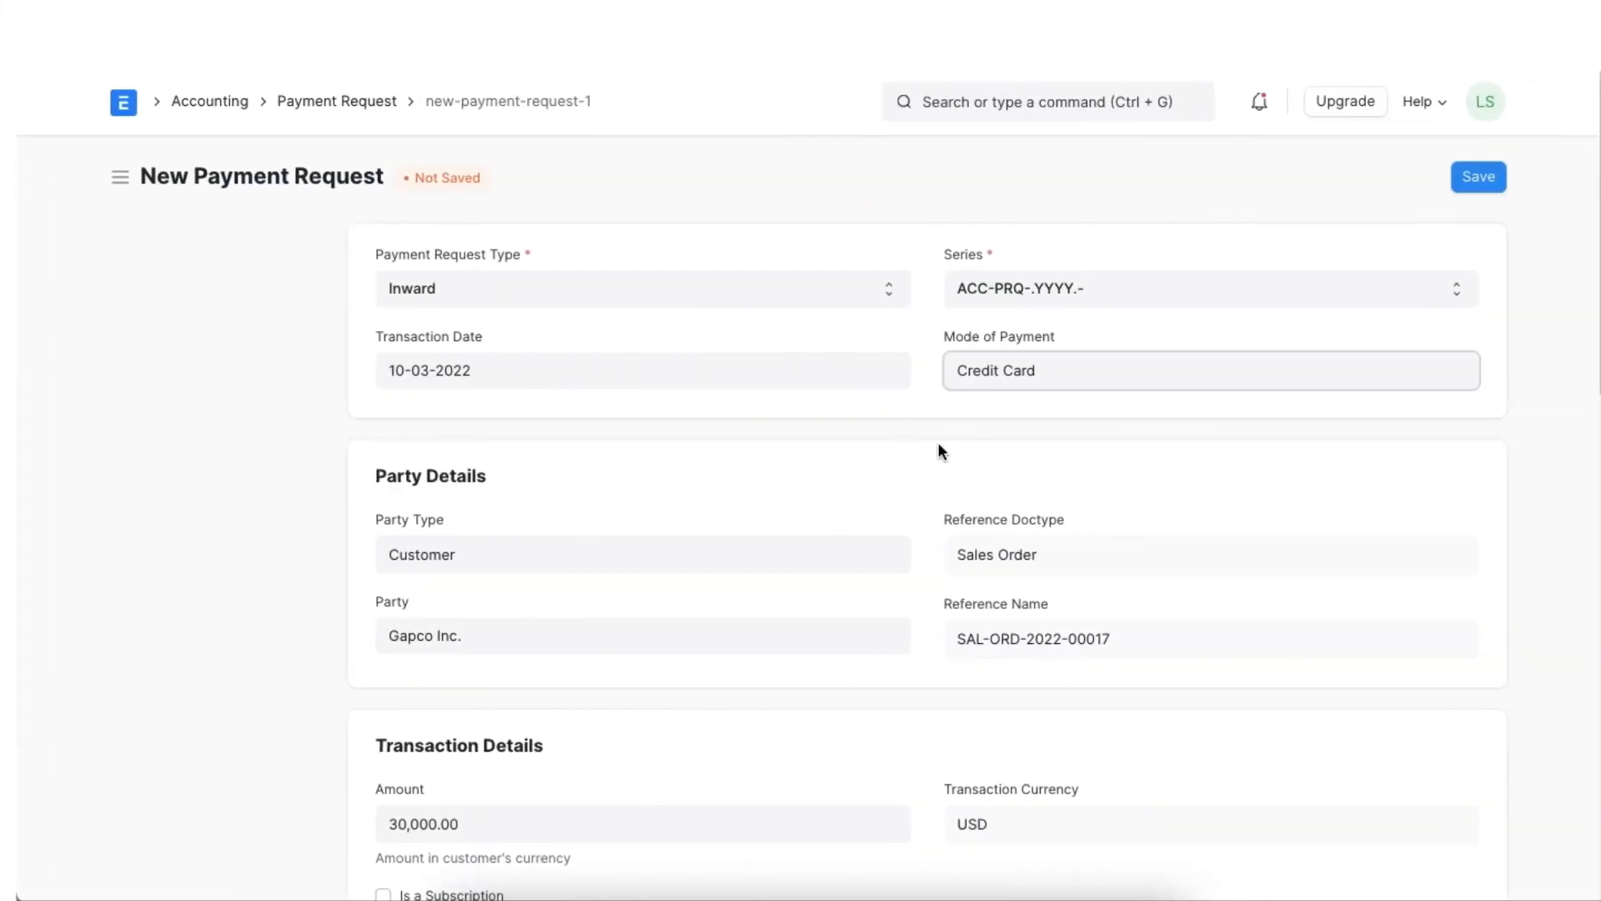
Expand the Bank Account Details section of the sales order's payment request.
scroll("down", 3)
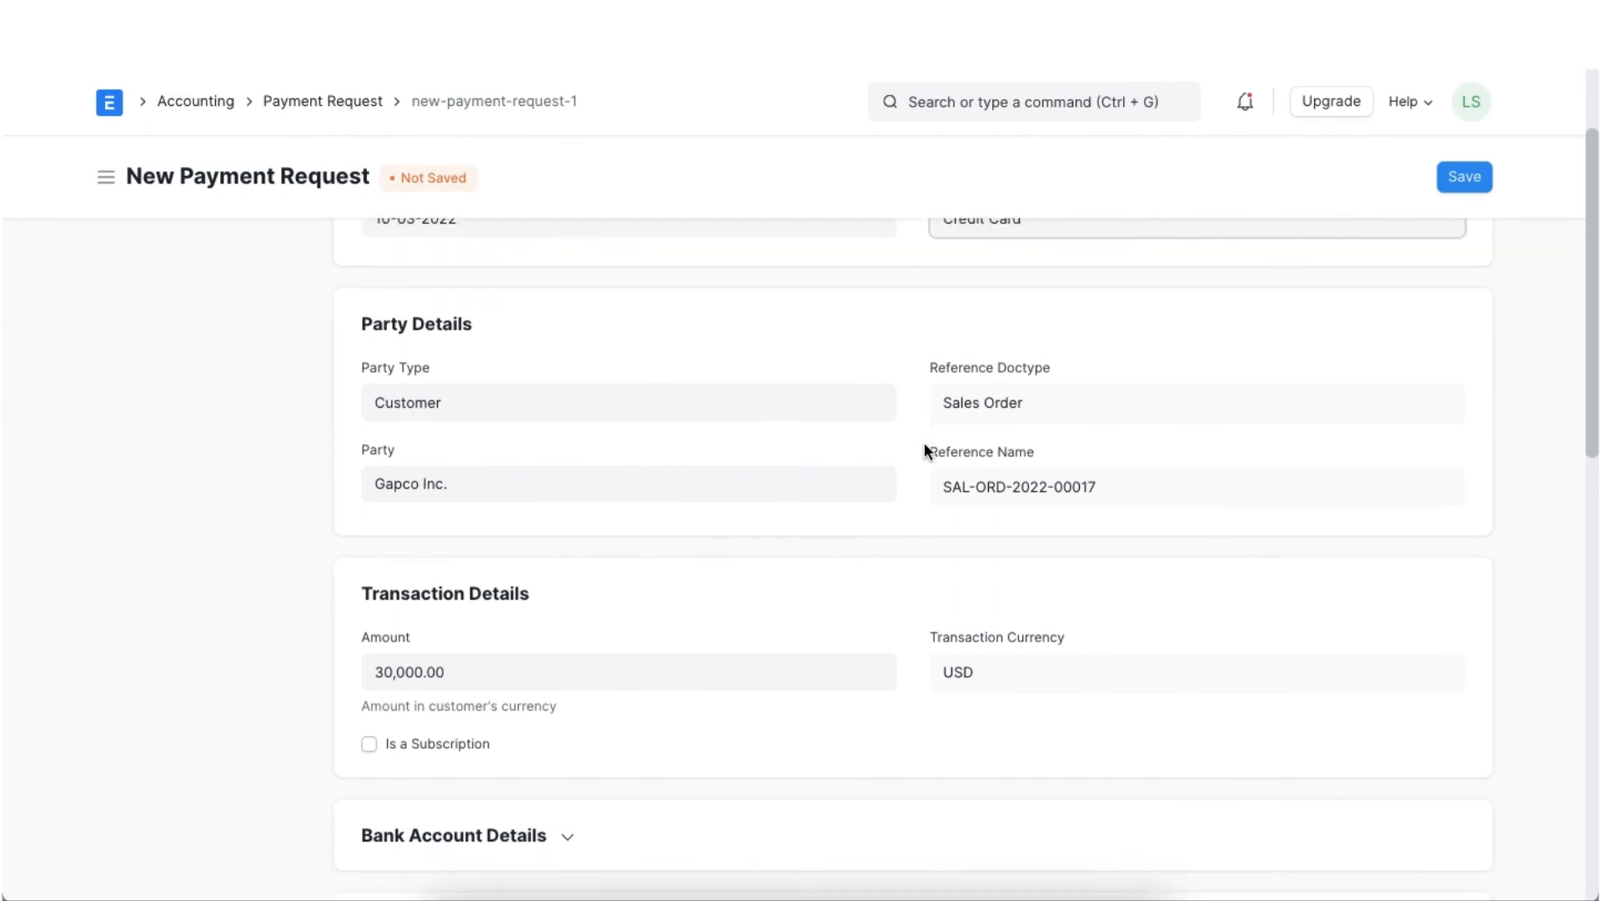
scroll("down", 3)
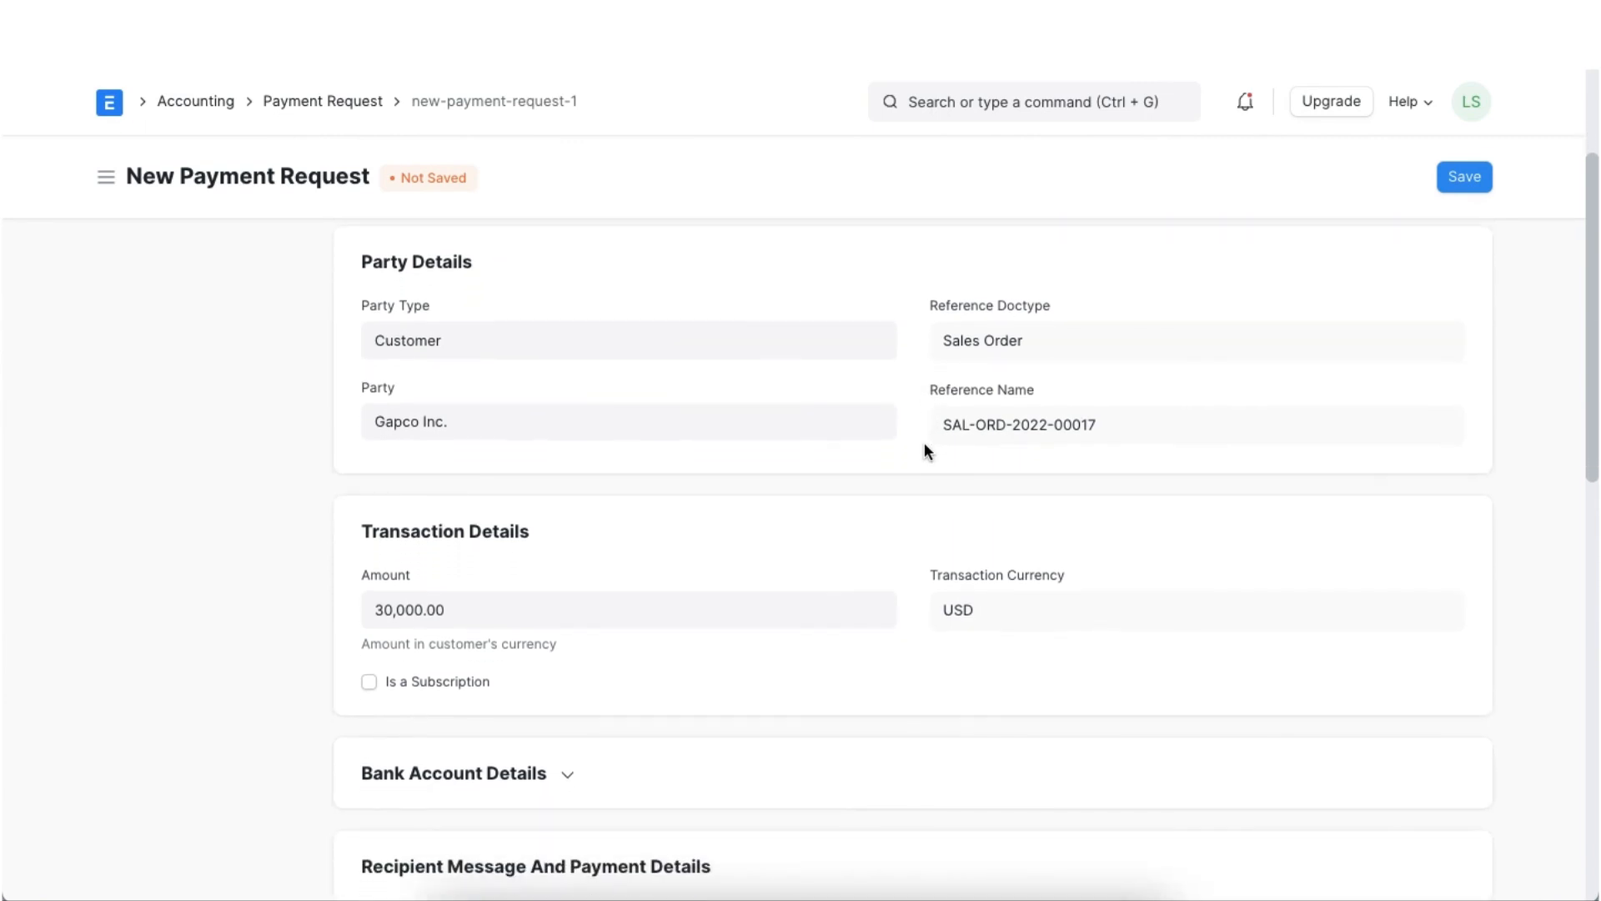
left_click(452, 772)
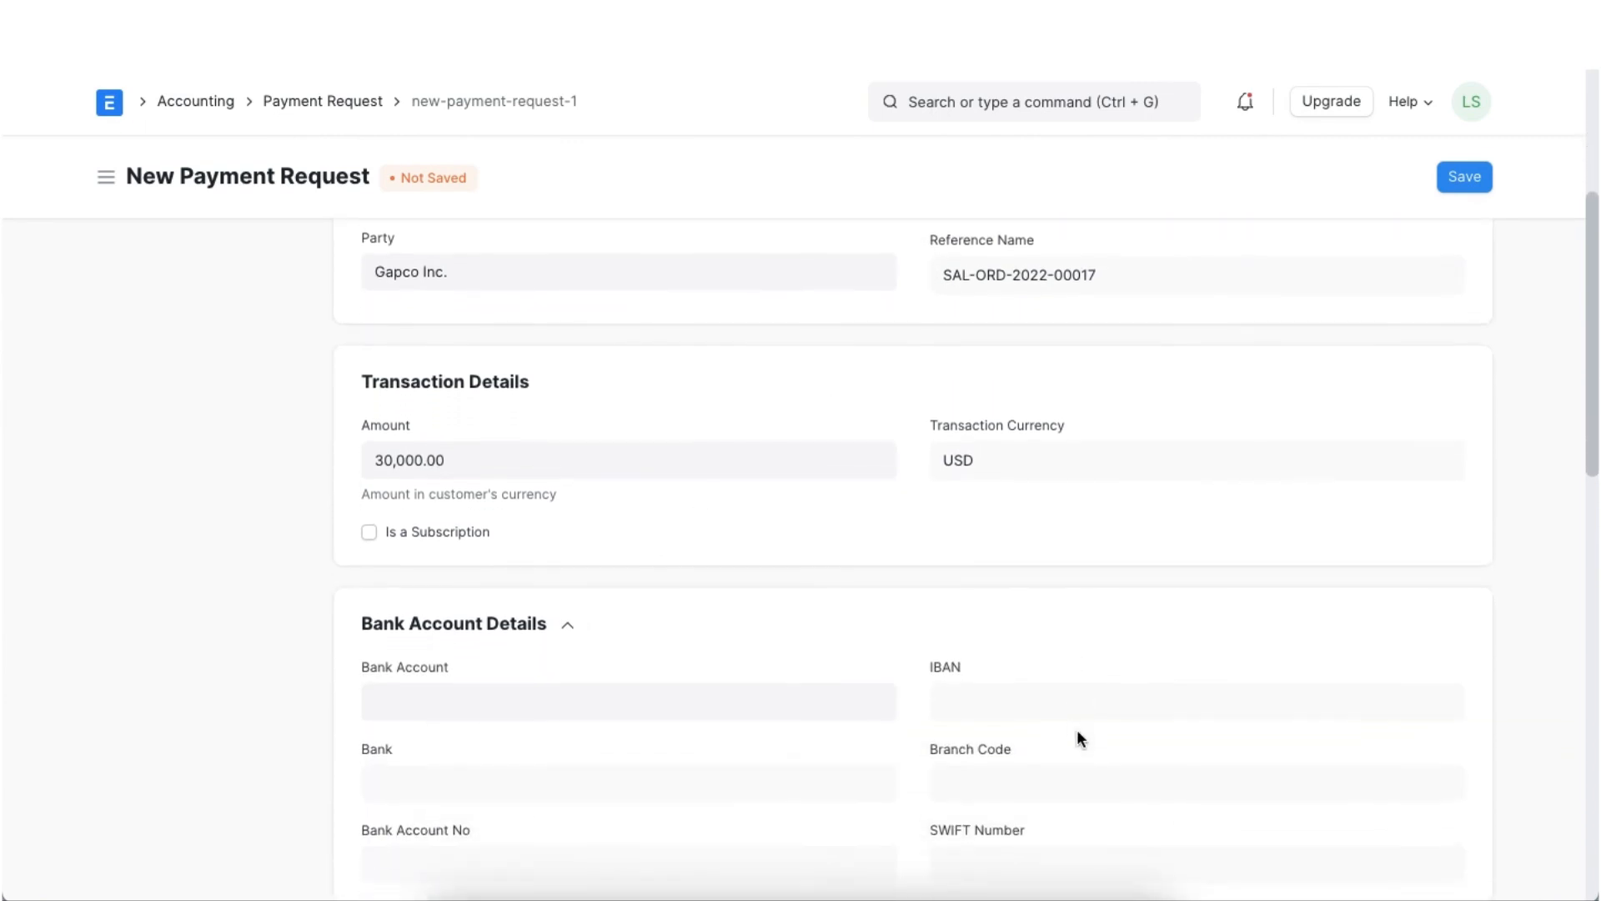